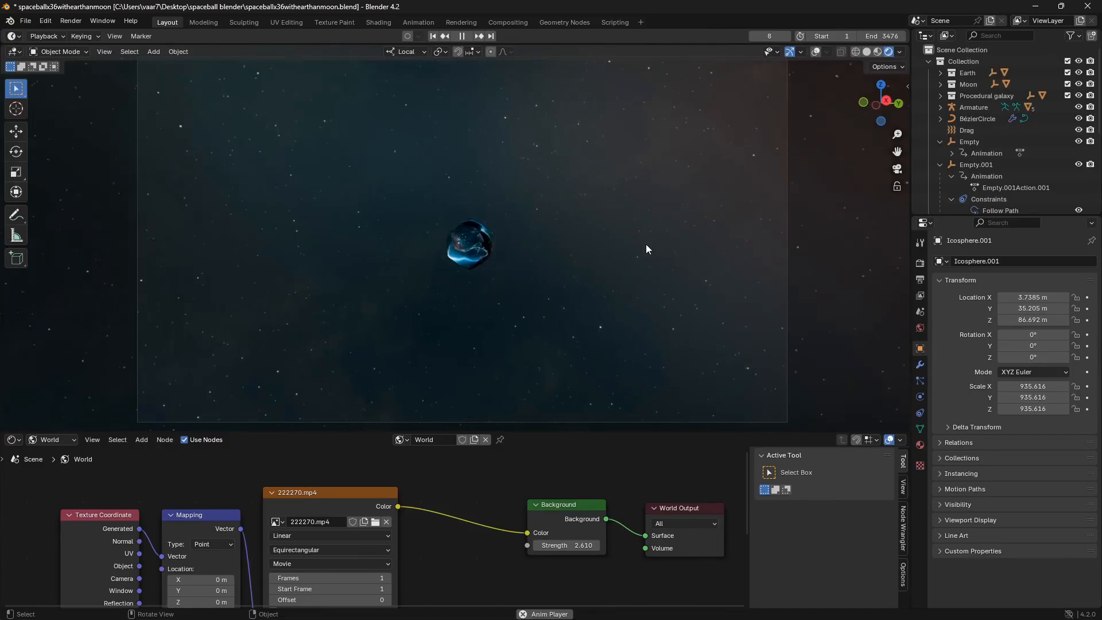
Play the glass object's animation against the starry video-textured backdrop in the viewport.
{"action": "left_click", "coordinate": [462, 35]}
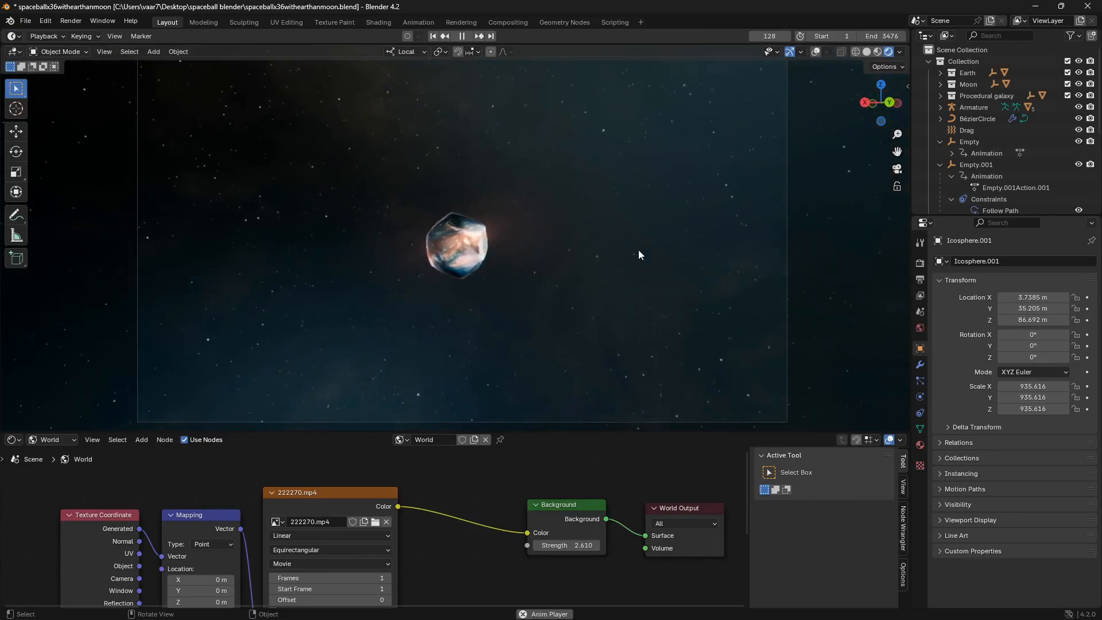
{"action": "left_click", "coordinate": [462, 36]}
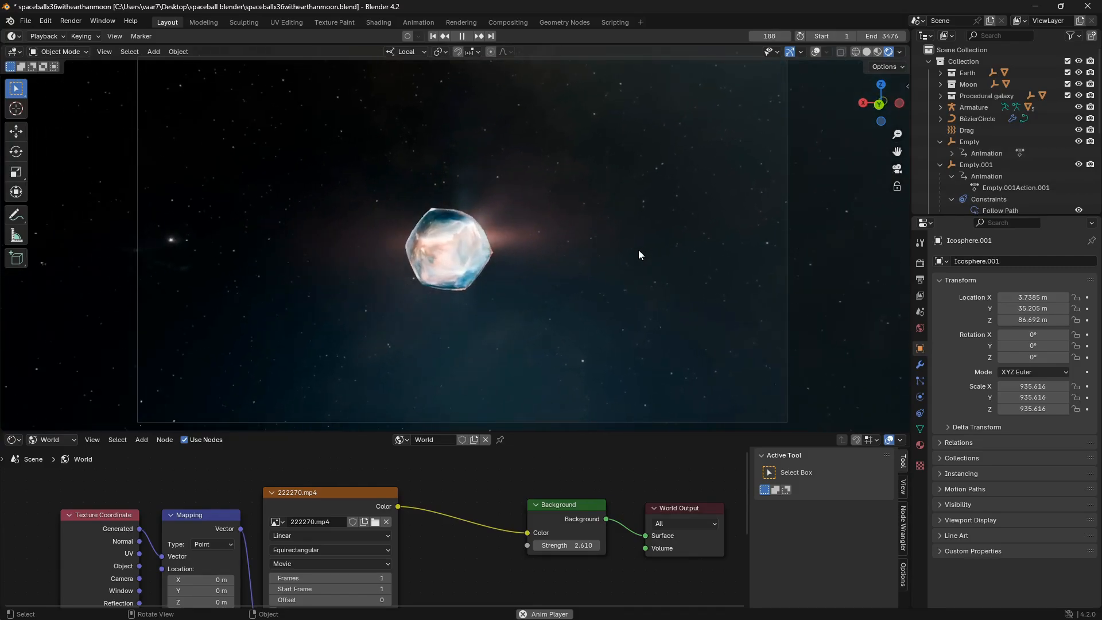
{"action": "left_click", "coordinate": [479, 36]}
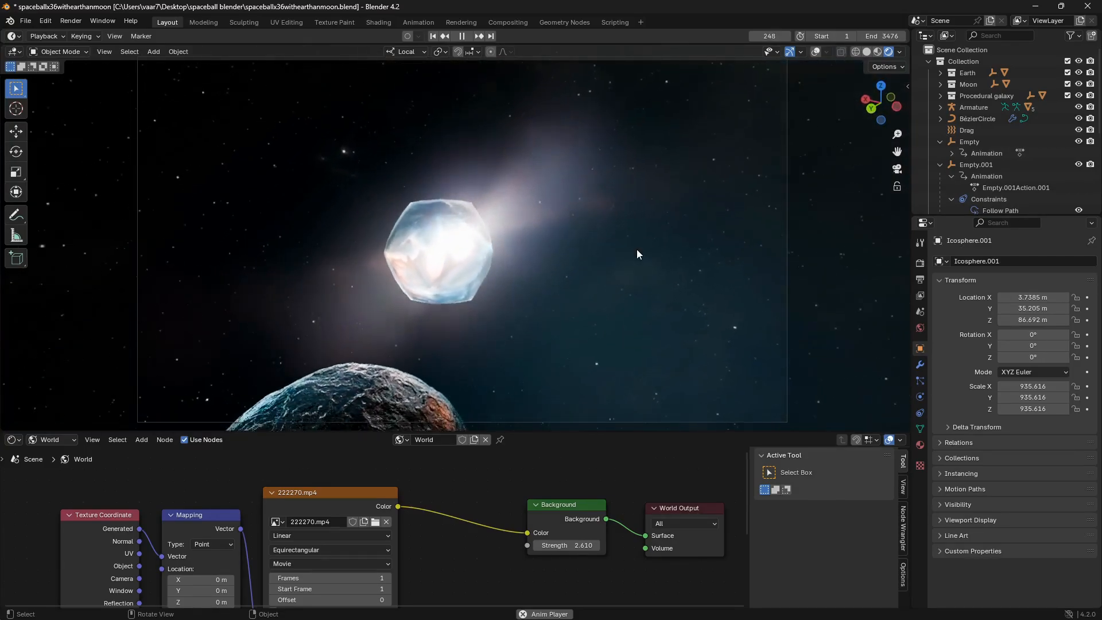
{"action": "left_click", "coordinate": [462, 35]}
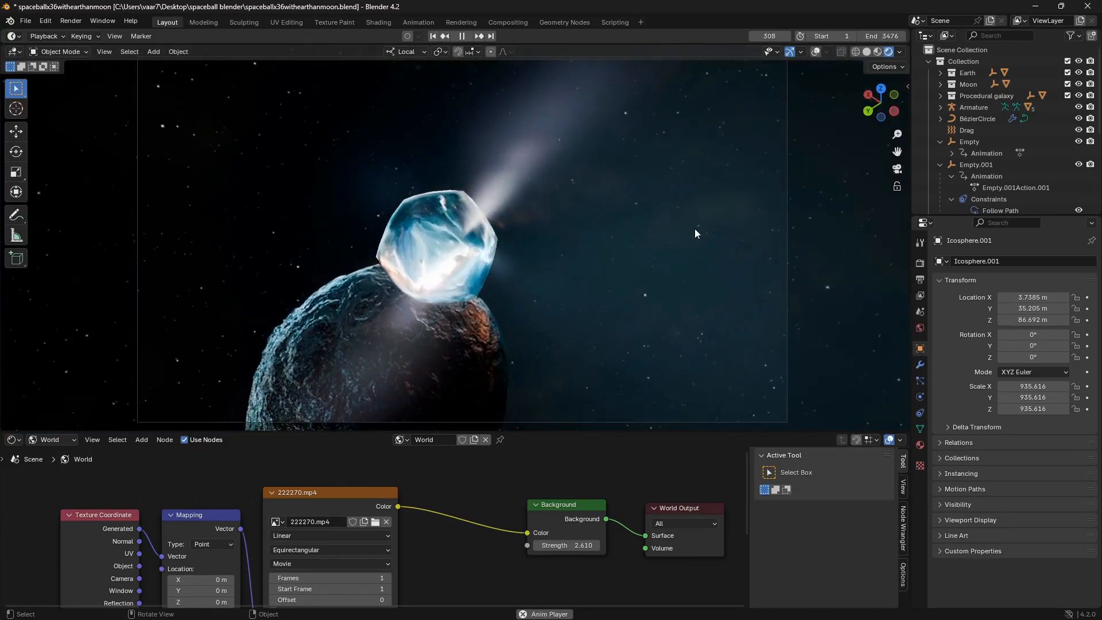
{"action": "left_click", "coordinate": [461, 36]}
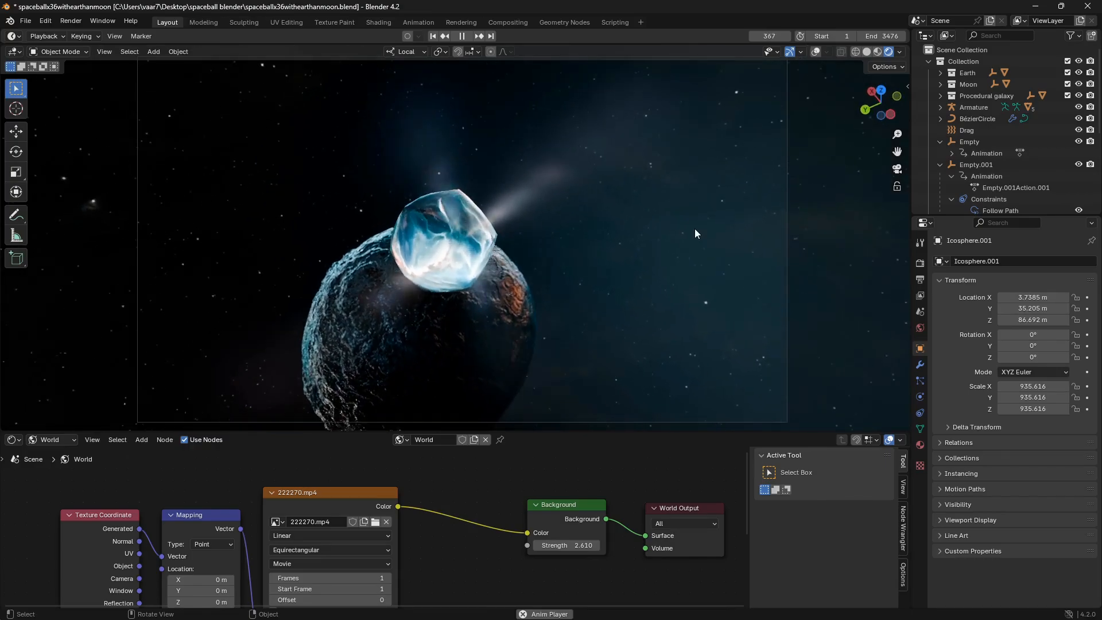
{"action": "left_click", "coordinate": [462, 36]}
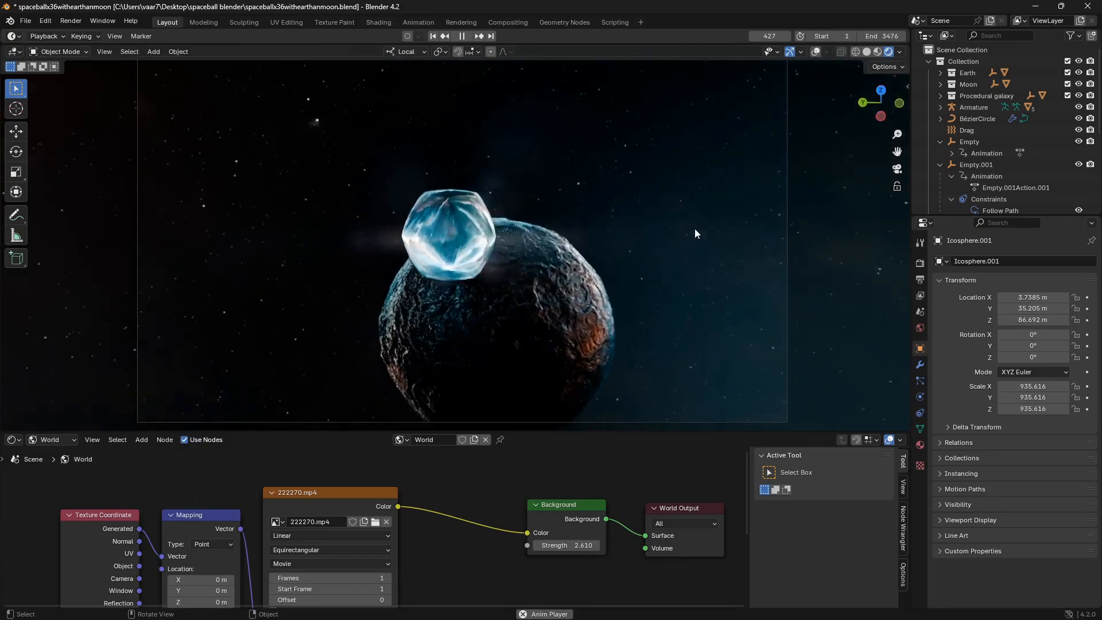
{"action": "left_click", "coordinate": [461, 35]}
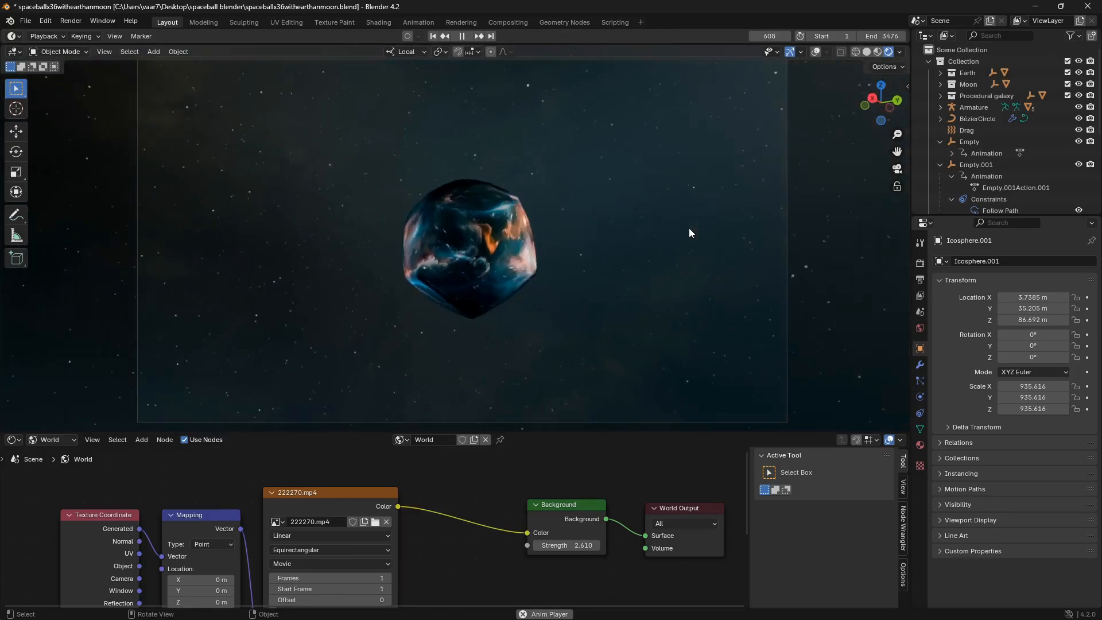
Stop the animation playback partway through and switch over to the HDRi spheremap site.
{"action": "left_click", "coordinate": [467, 35]}
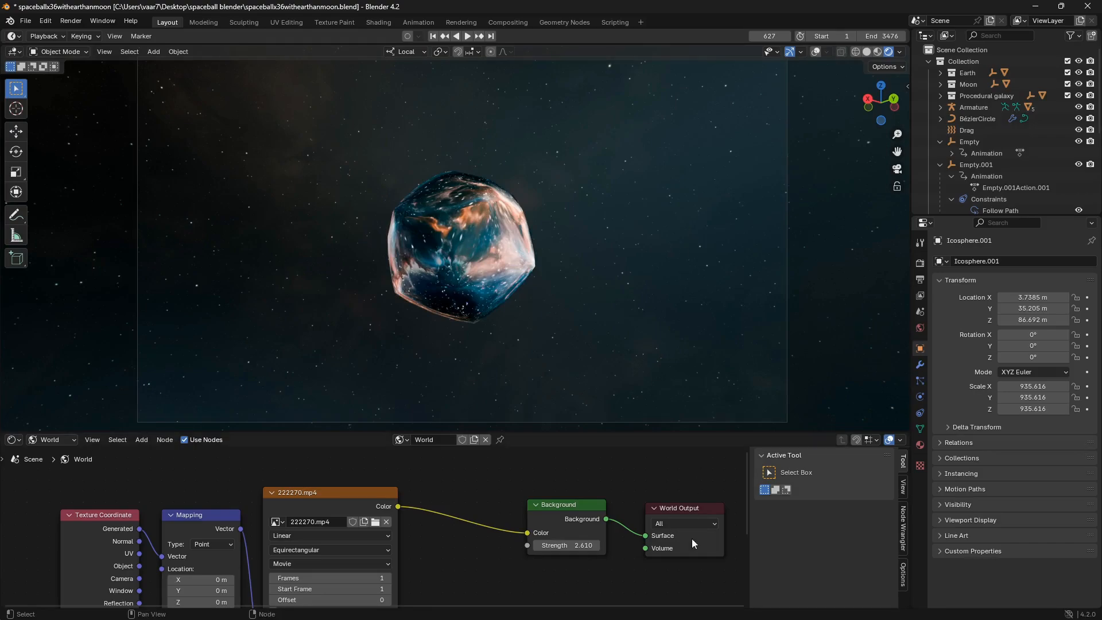
{"action": "left_click", "coordinate": [688, 606]}
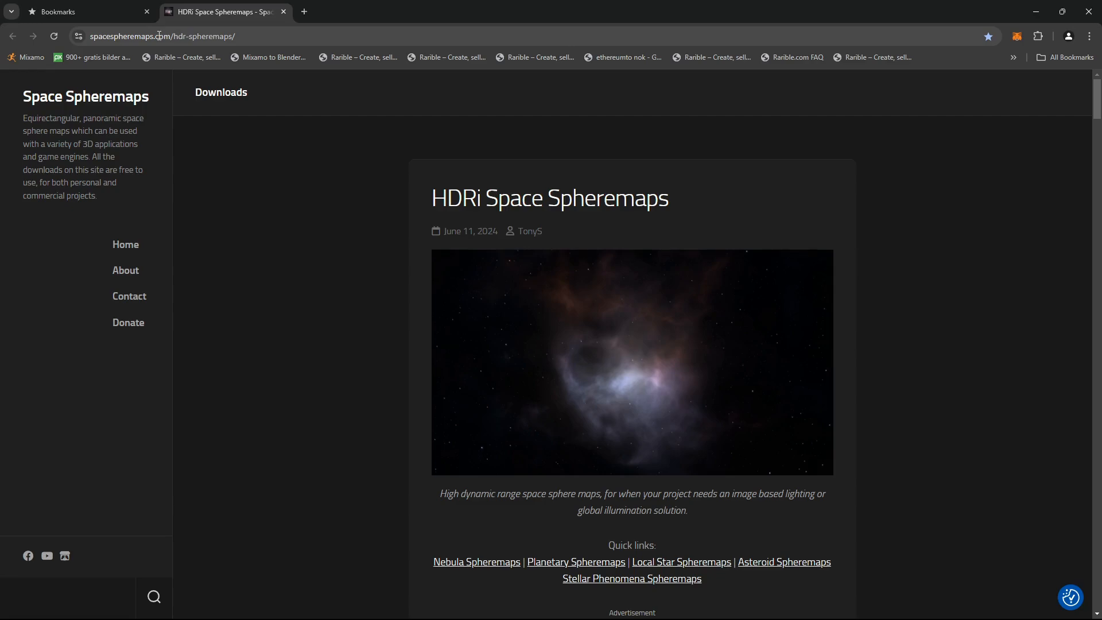
{"action": "mouse_move", "coordinate": [524, 249]}
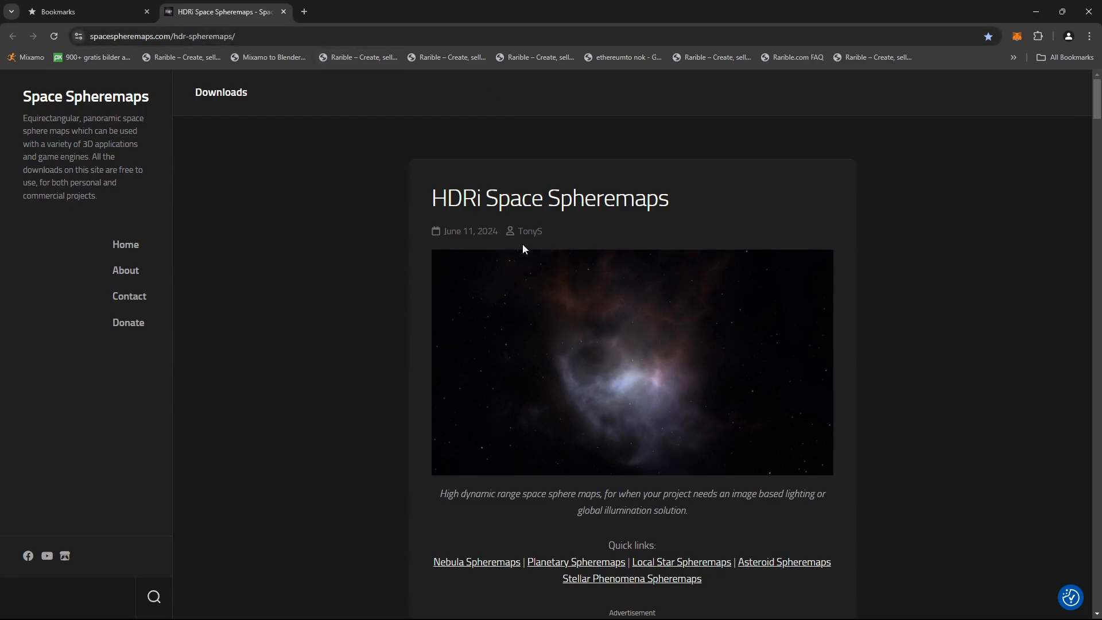
{"action": "mouse_move", "coordinate": [530, 277]}
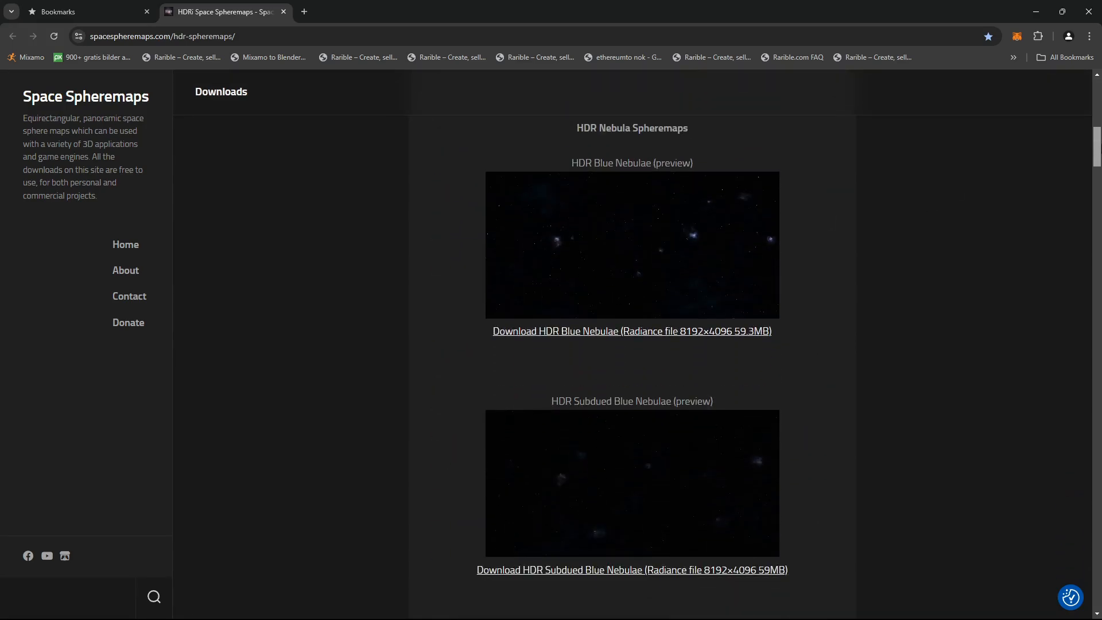
Scroll through the nebula and planetary spheremap downloads with file sizes, then back to the top.
{"action": "scroll", "scroll_direction": "down", "scroll_amount": 3}
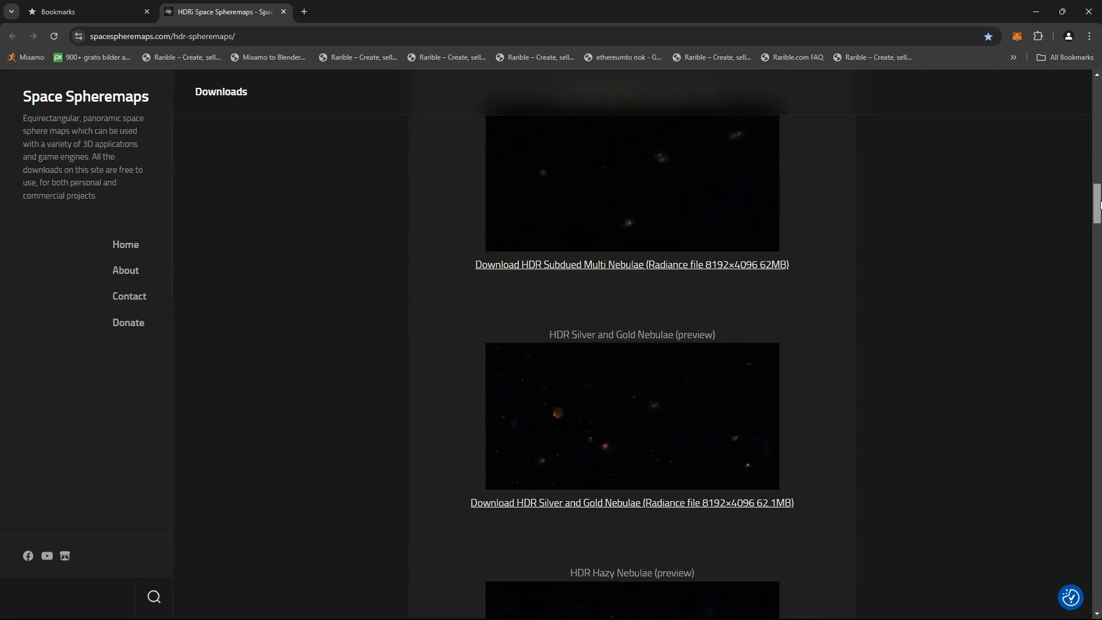
{"action": "scroll", "scroll_direction": "down", "scroll_amount": 3}
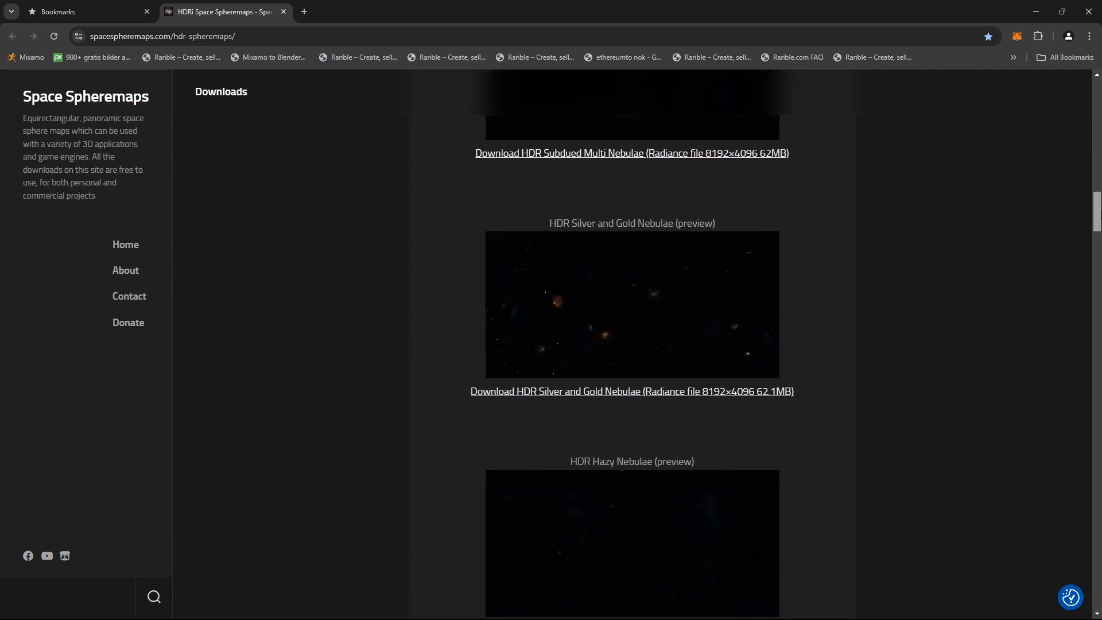
{"action": "scroll", "scroll_direction": "down", "scroll_amount": 3}
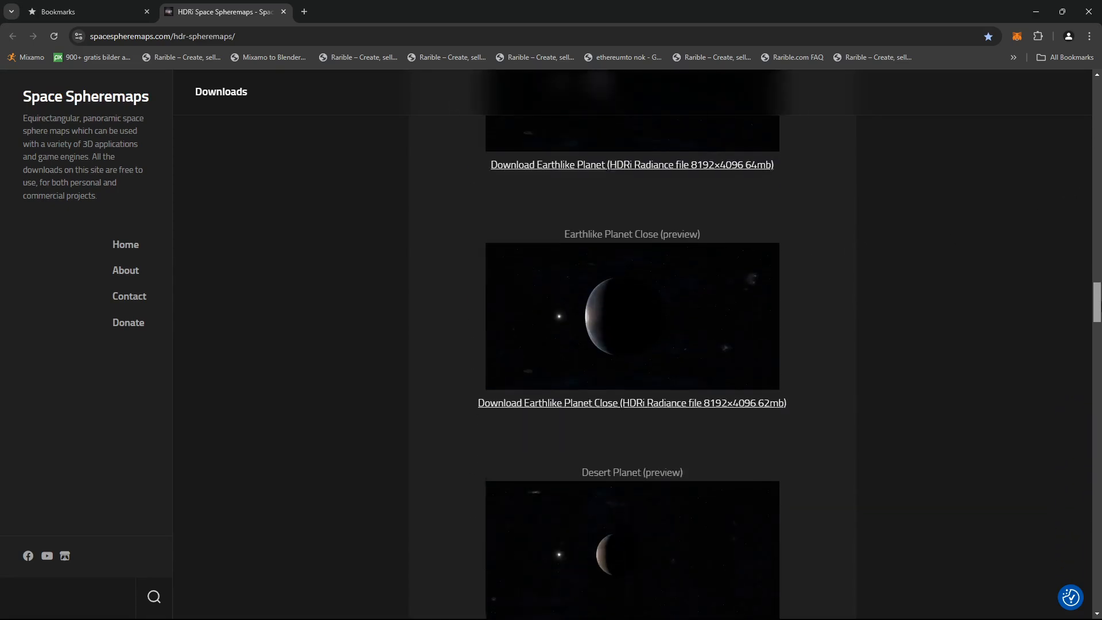
{"action": "scroll", "scroll_direction": "down", "scroll_amount": 3}
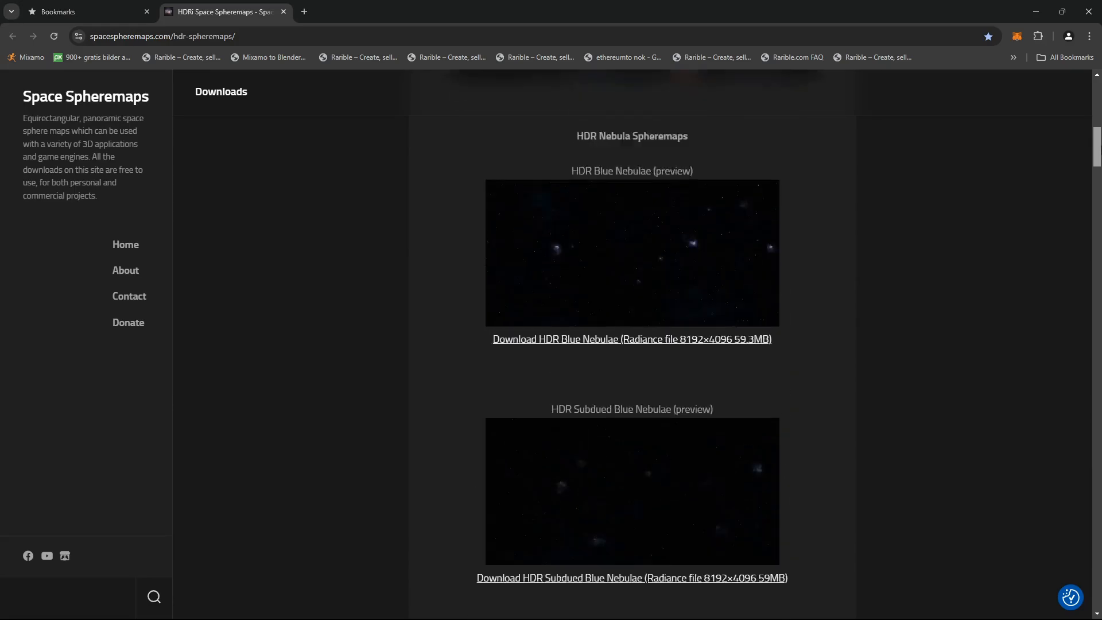
{"action": "scroll", "scroll_direction": "up", "scroll_amount": 3}
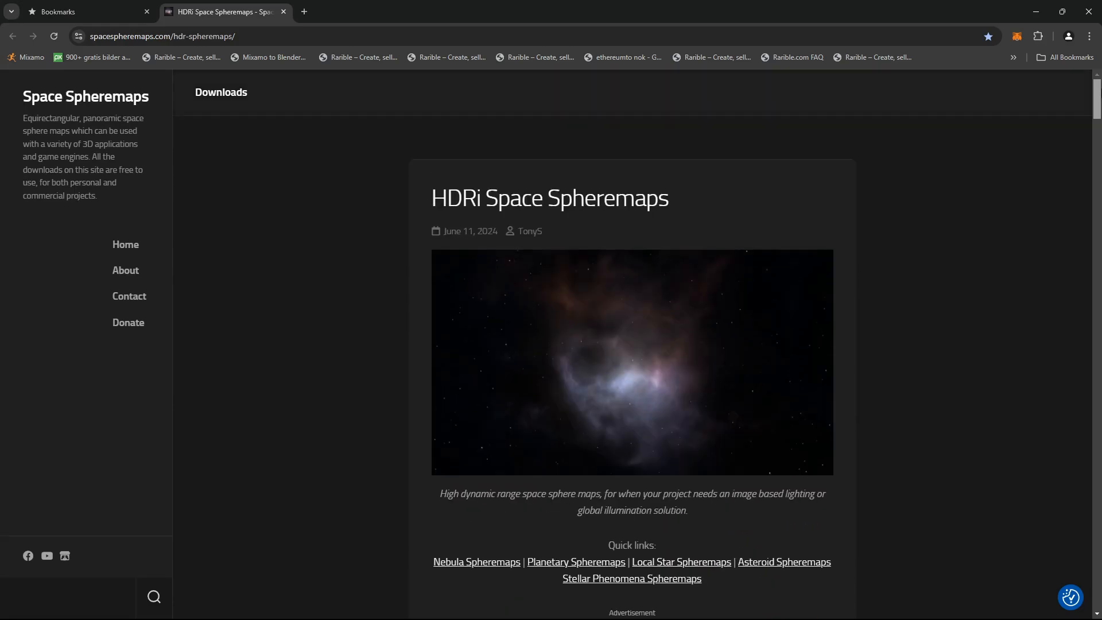
{"action": "mouse_move", "coordinate": [538, 262]}
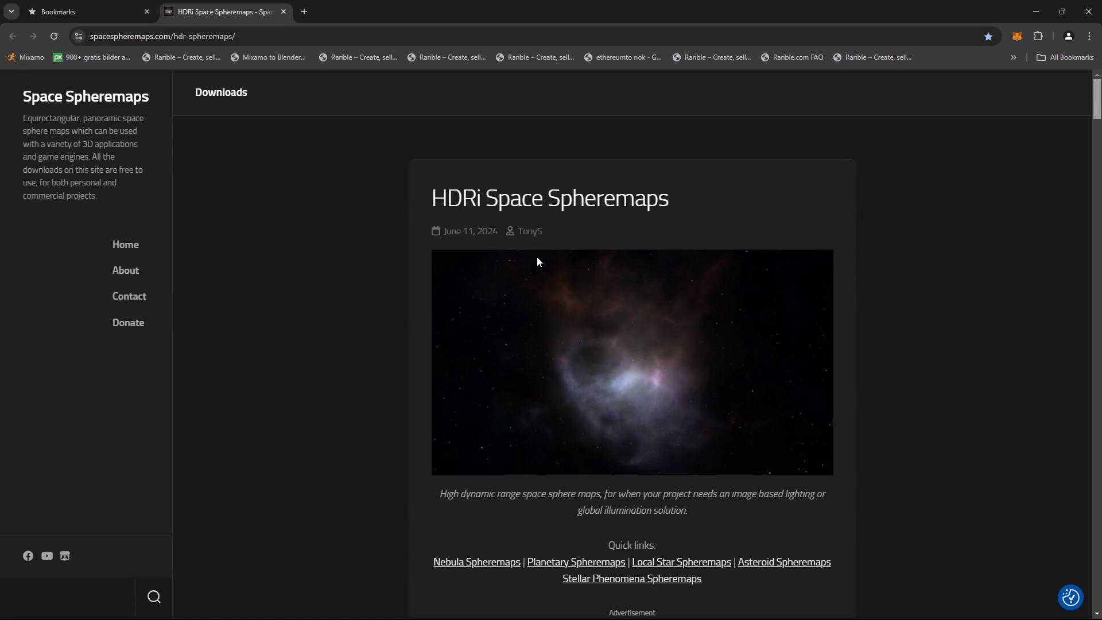
{"action": "mouse_move", "coordinate": [511, 219]}
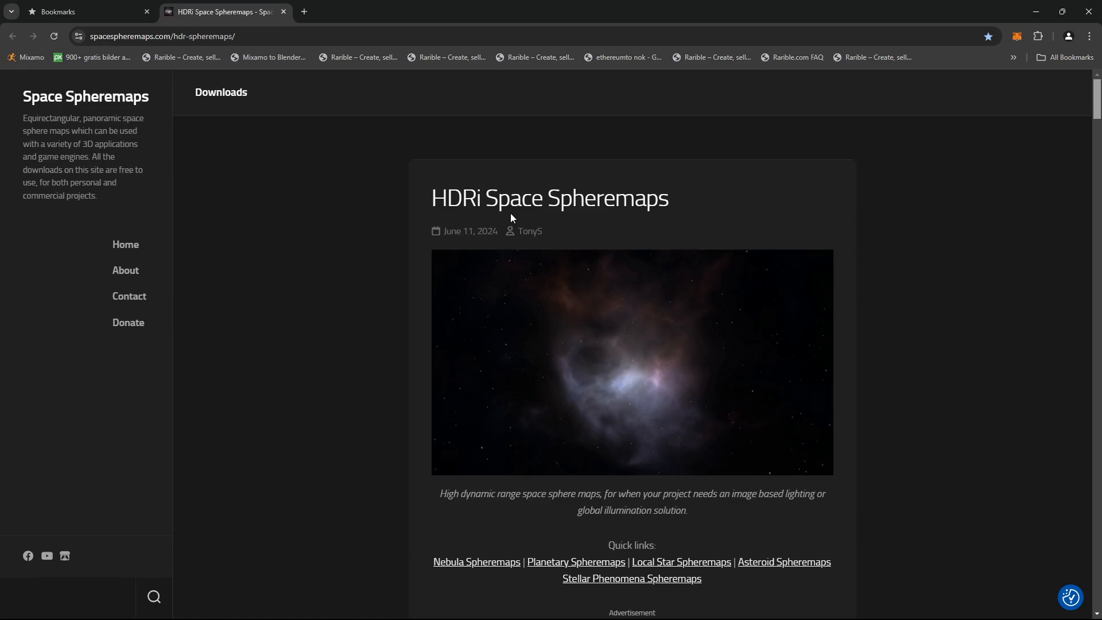
{"action": "mouse_move", "coordinate": [536, 280]}
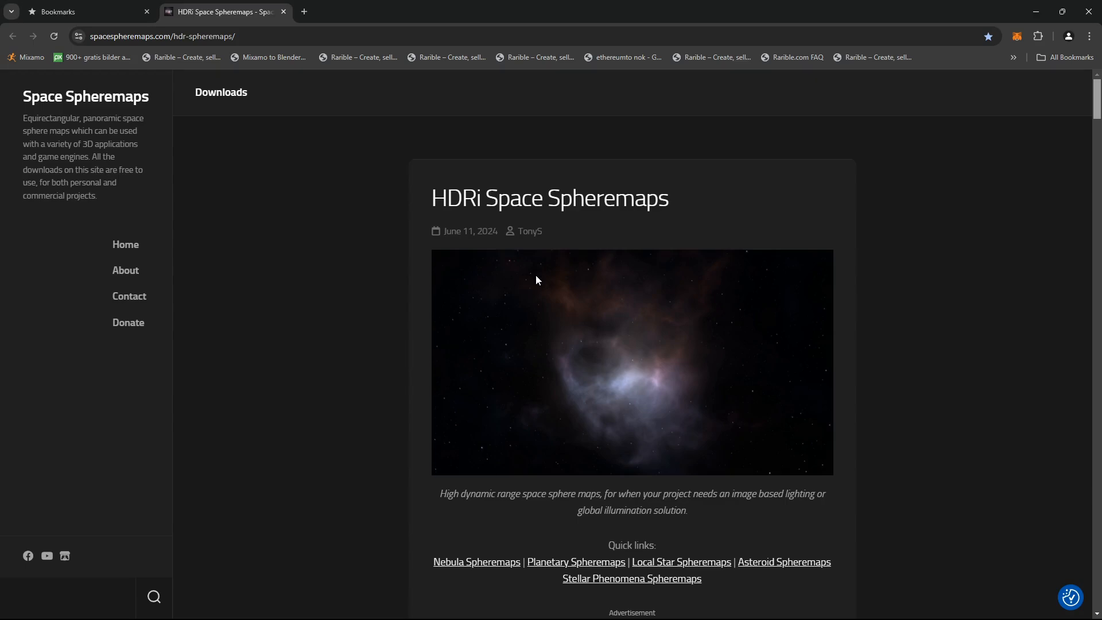
{"action": "mouse_move", "coordinate": [609, 302]}
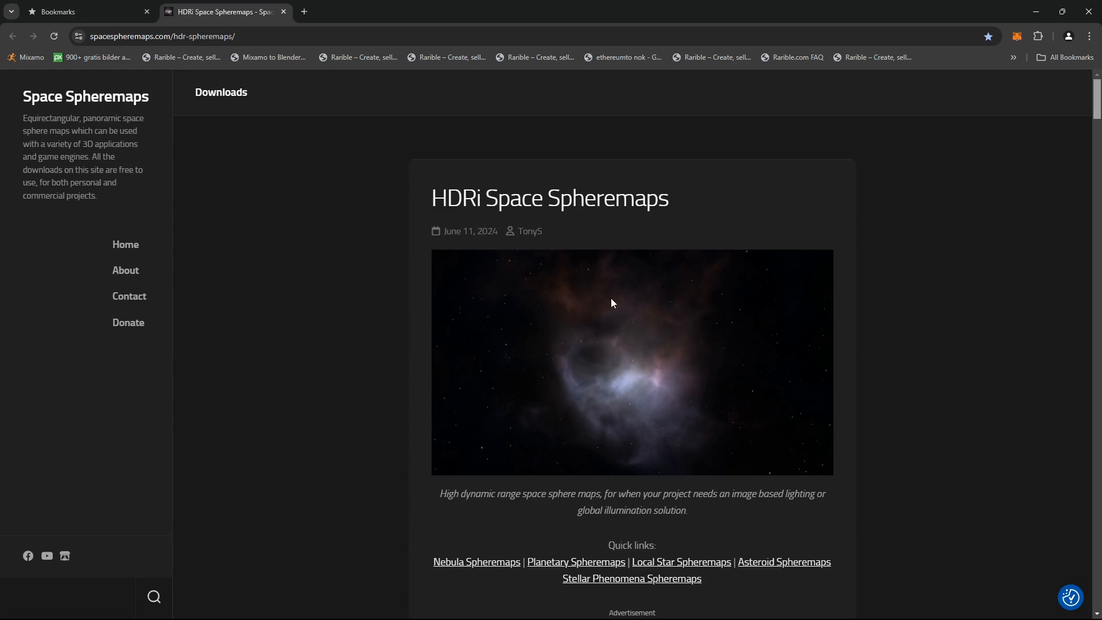
{"action": "mouse_move", "coordinate": [660, 403]}
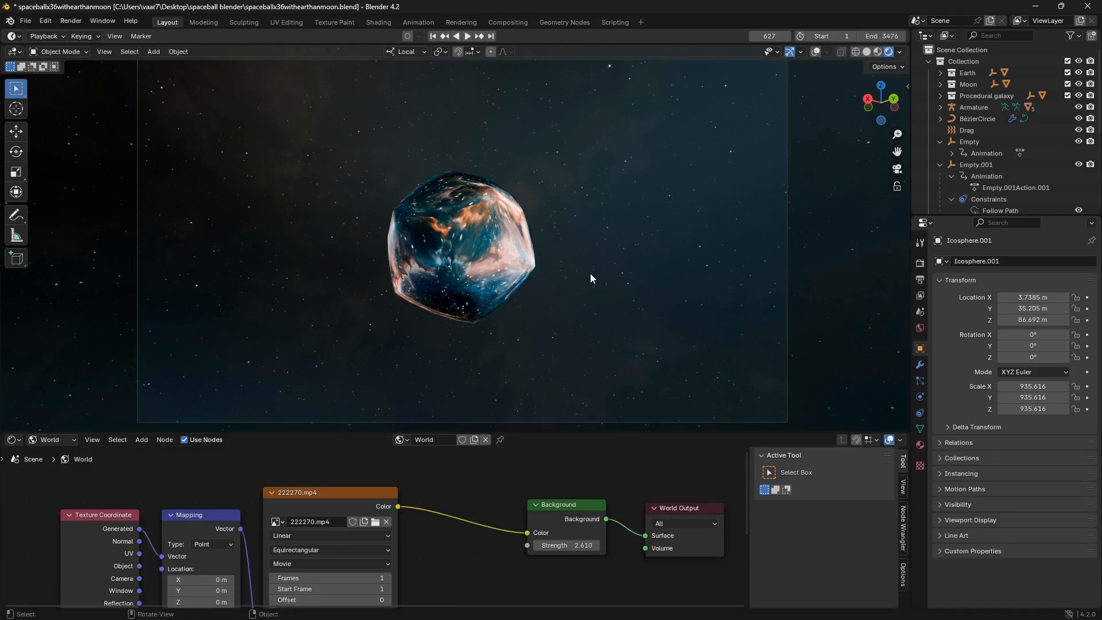
Resume playback so the glass icosphere reflects the space backdrop, then rewind to frame 1.
{"action": "left_click", "coordinate": [462, 36]}
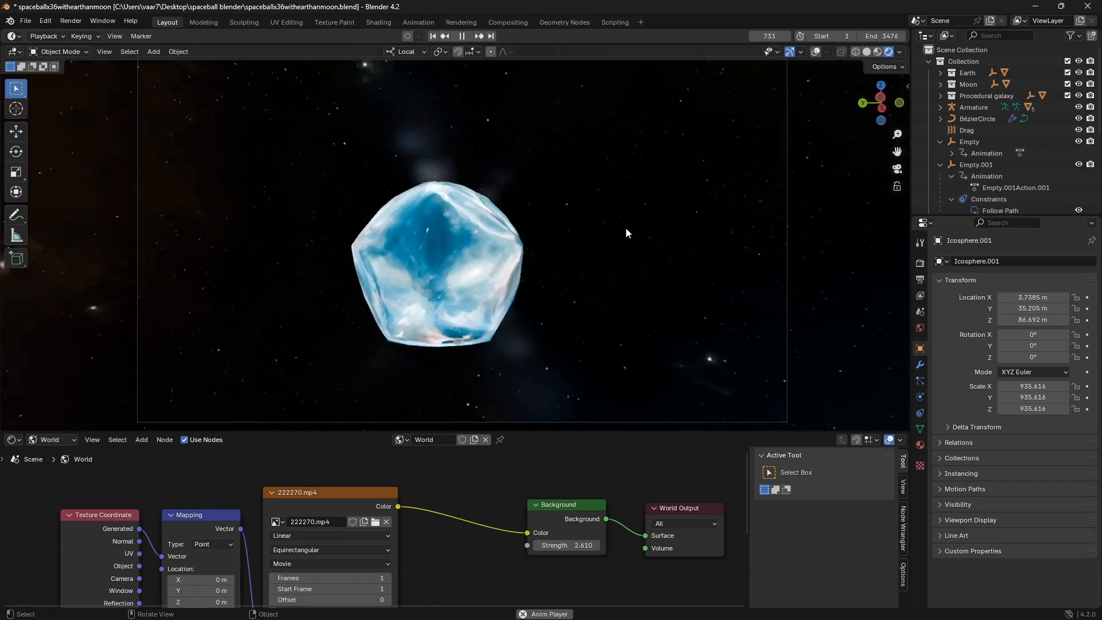
{"action": "left_click", "coordinate": [461, 35]}
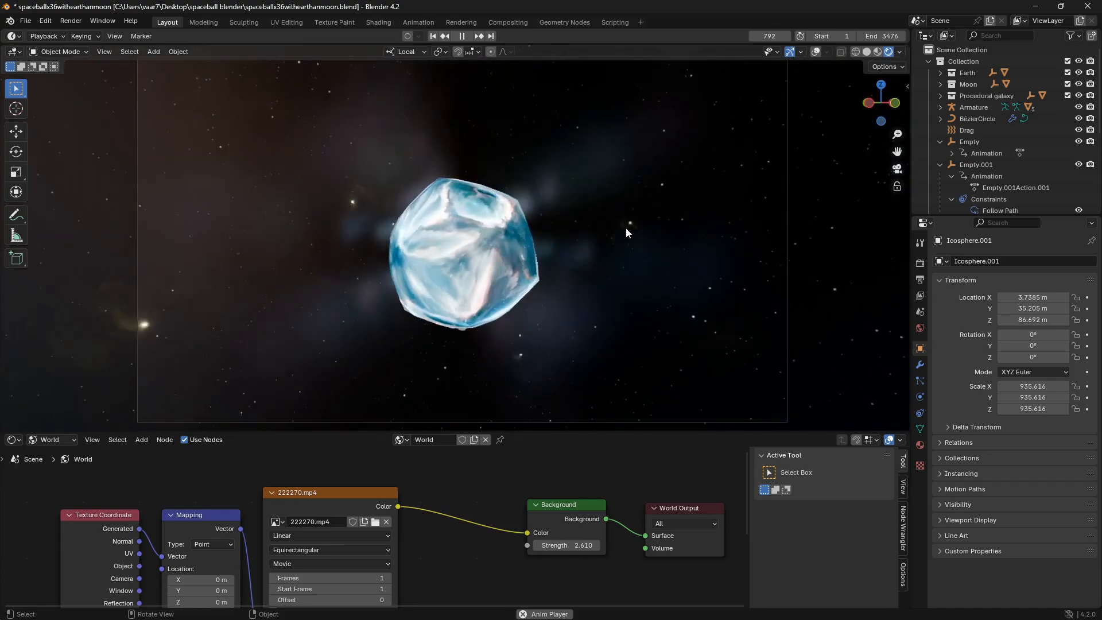
{"action": "left_click", "coordinate": [462, 35]}
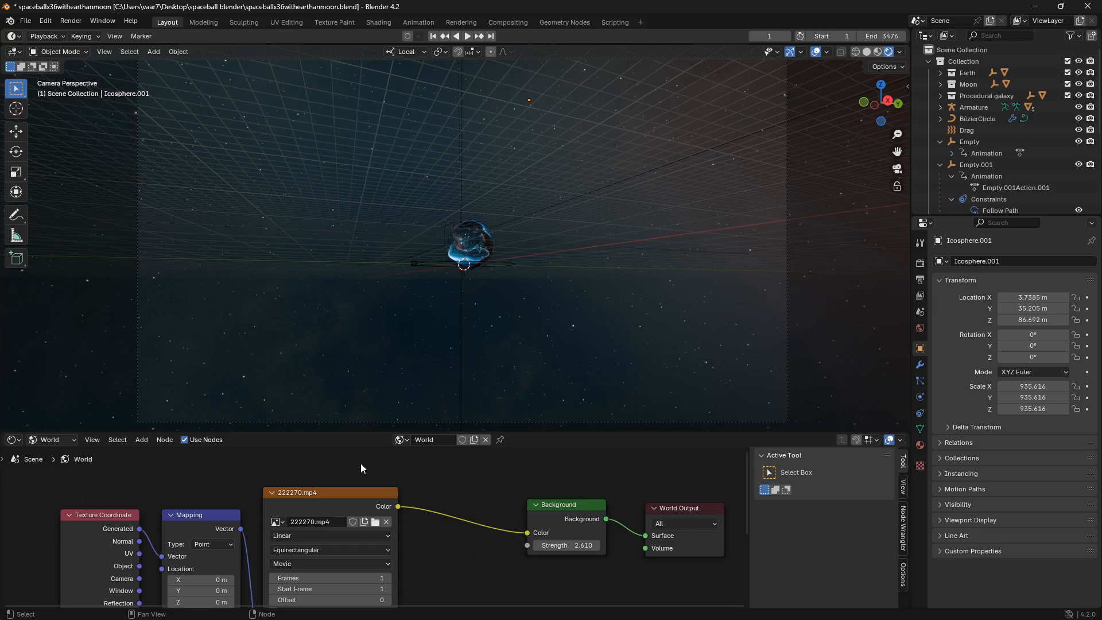
{"action": "mouse_move", "coordinate": [70, 441]}
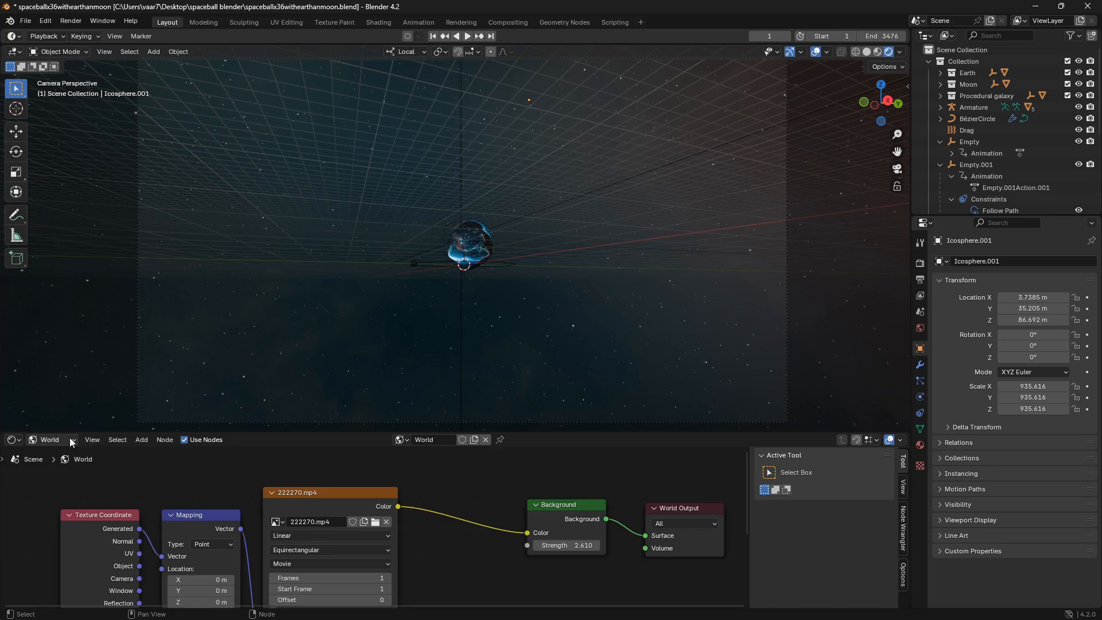
Switch the Shader Editor from World to Object to show the icosphere's Material.009 nodes.
{"action": "left_click", "coordinate": [13, 439]}
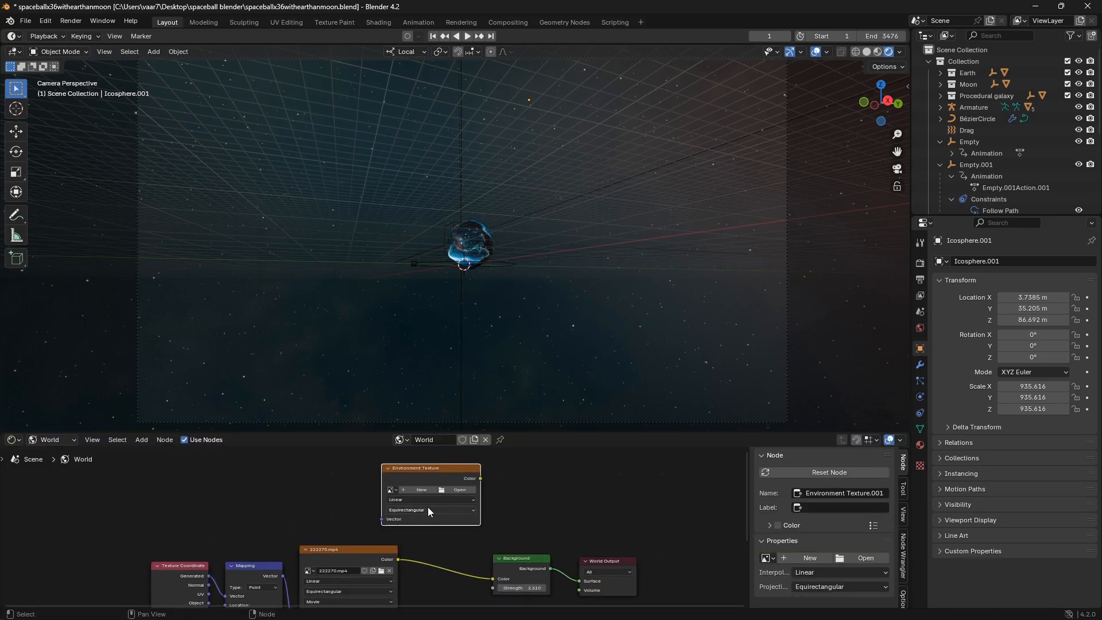
{"action": "mouse_move", "coordinate": [461, 469]}
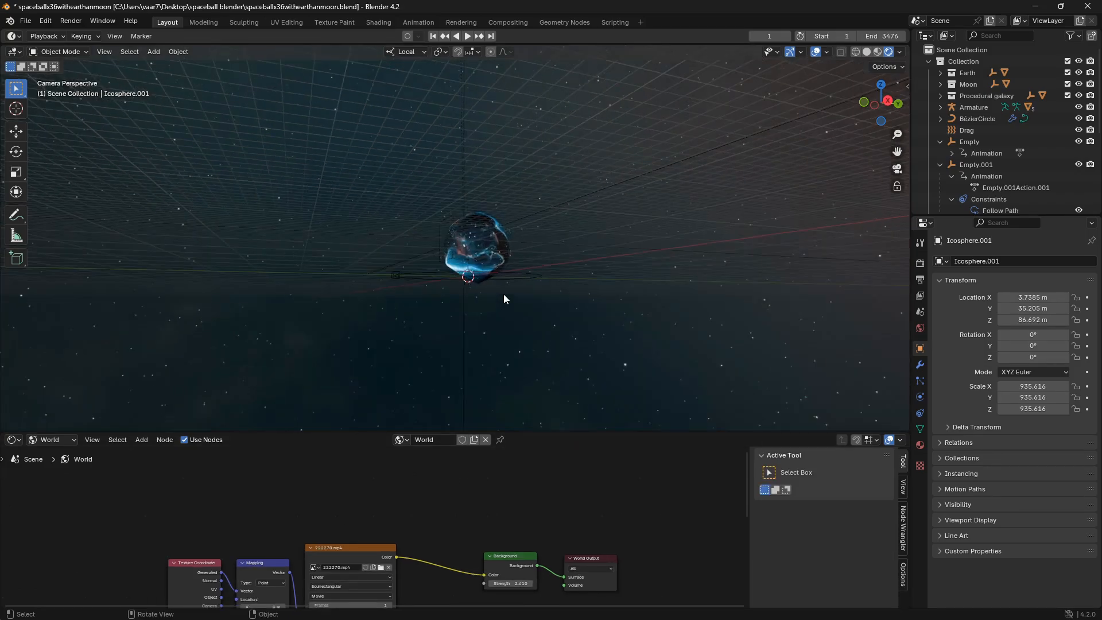
{"action": "left_click", "coordinate": [50, 440]}
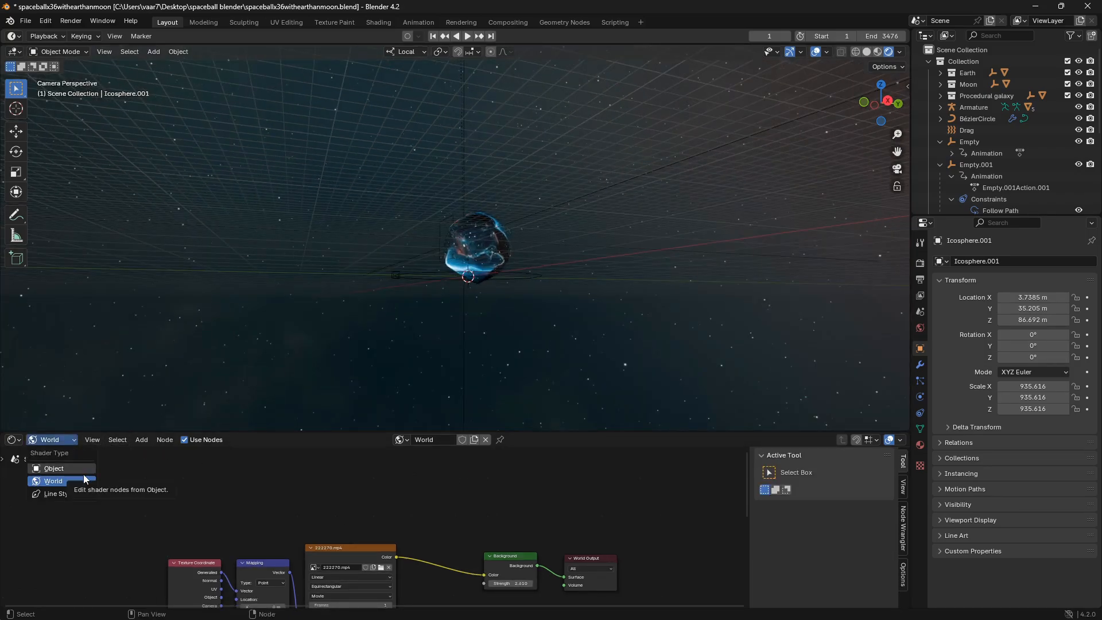
{"action": "left_click", "coordinate": [54, 469]}
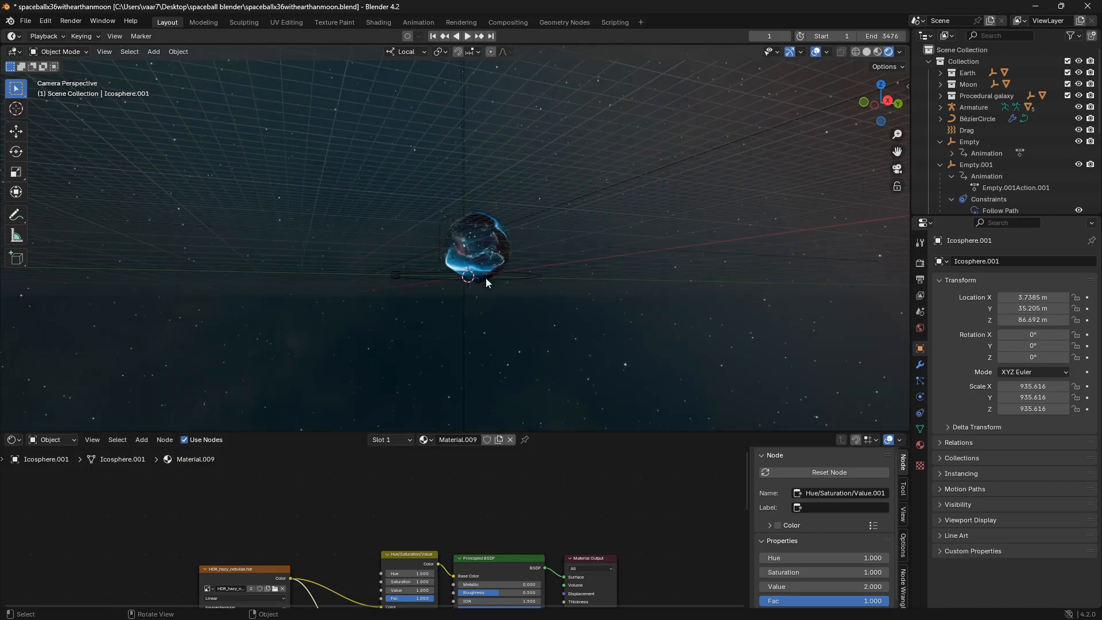
{"action": "mouse_move", "coordinate": [606, 241]}
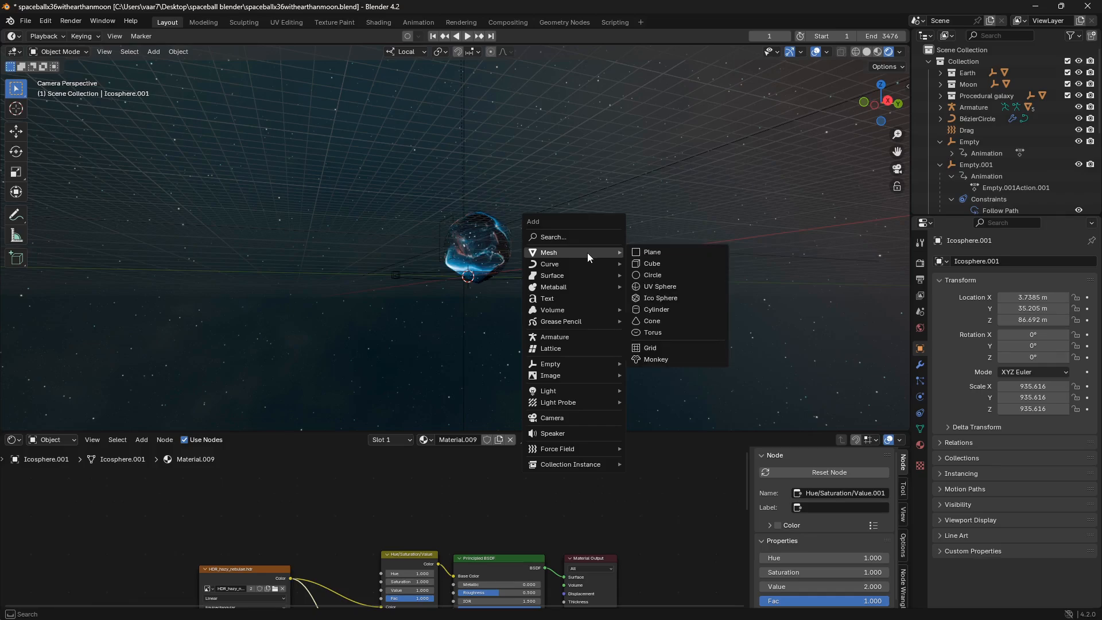
{"action": "mouse_move", "coordinate": [678, 288]}
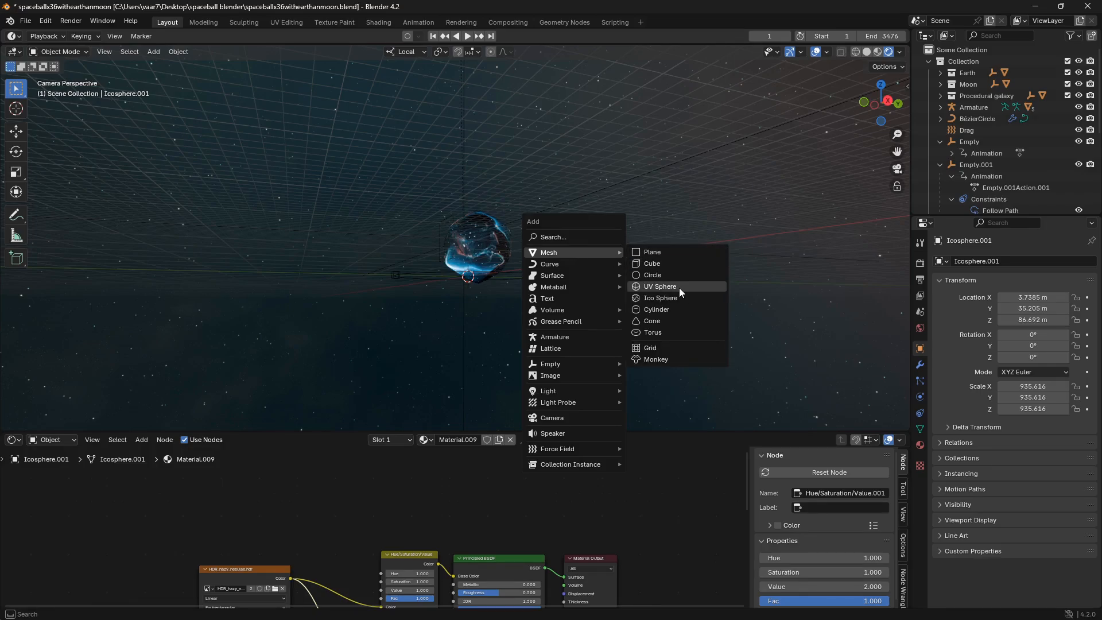
Add a UV sphere, scale it up around the icosphere, shade it smooth and subdivide to level 2.
{"action": "left_click", "coordinate": [660, 286]}
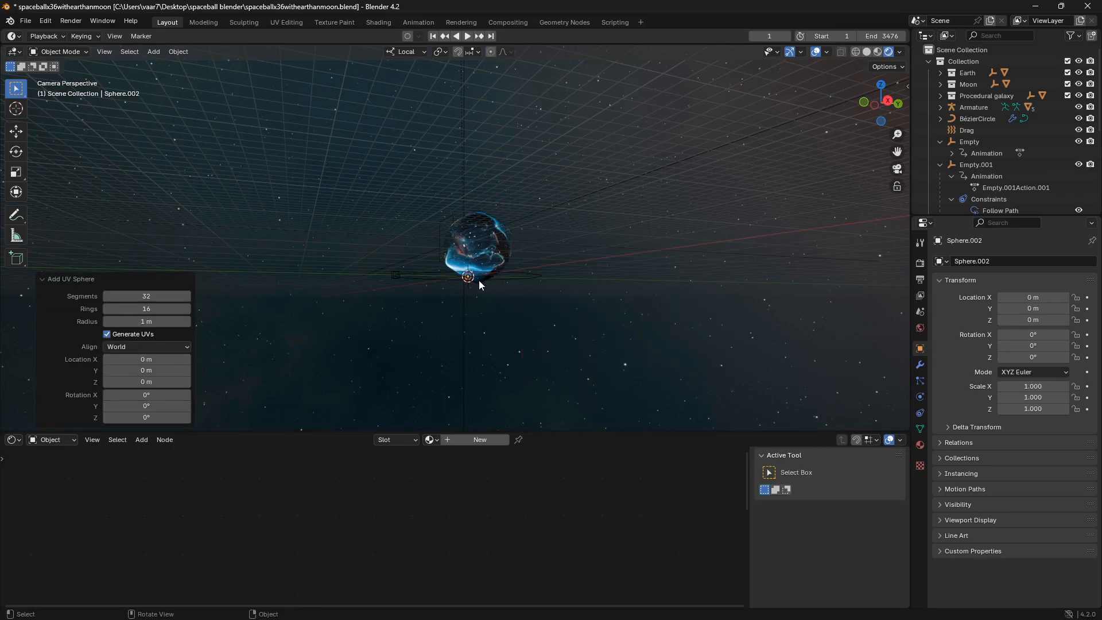
{"action": "key", "text": "s"}
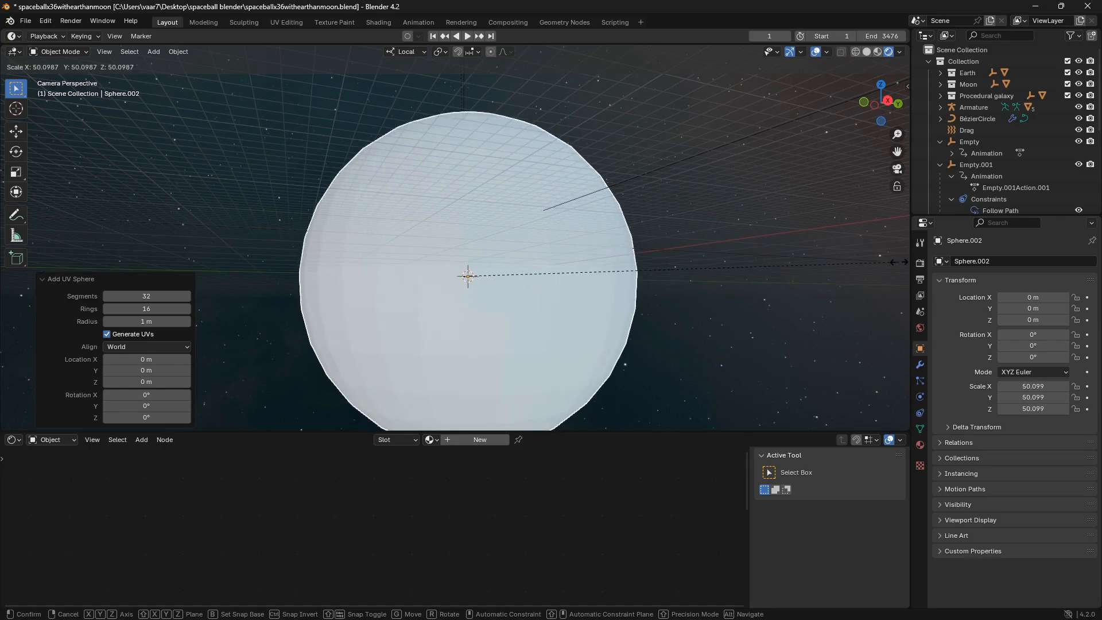
{"action": "right_click", "coordinate": [467, 275]}
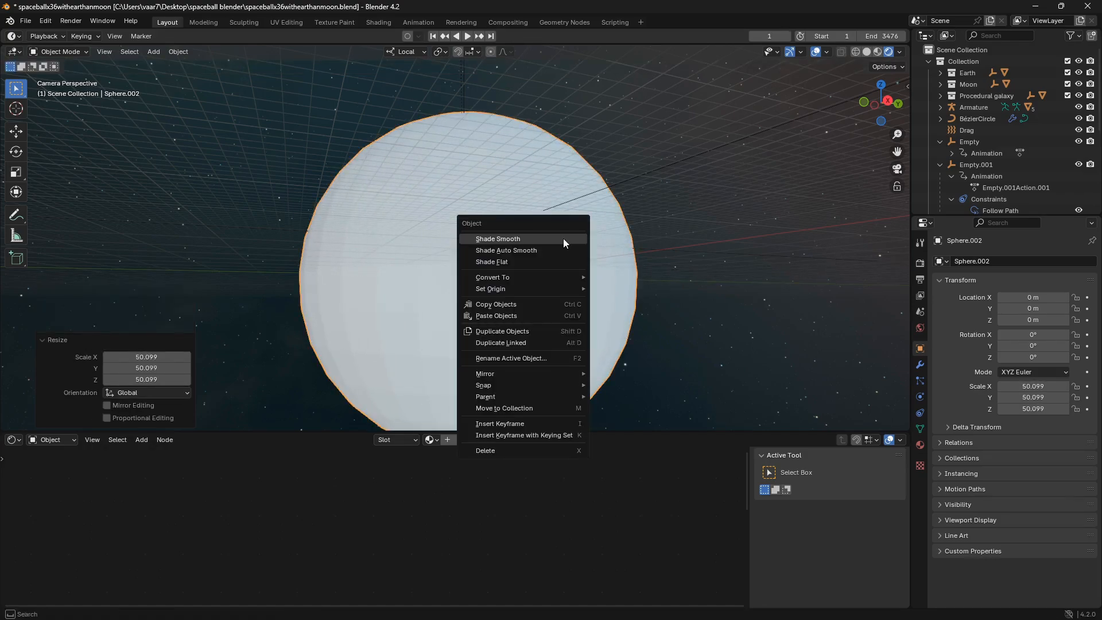
{"action": "left_click", "coordinate": [497, 239]}
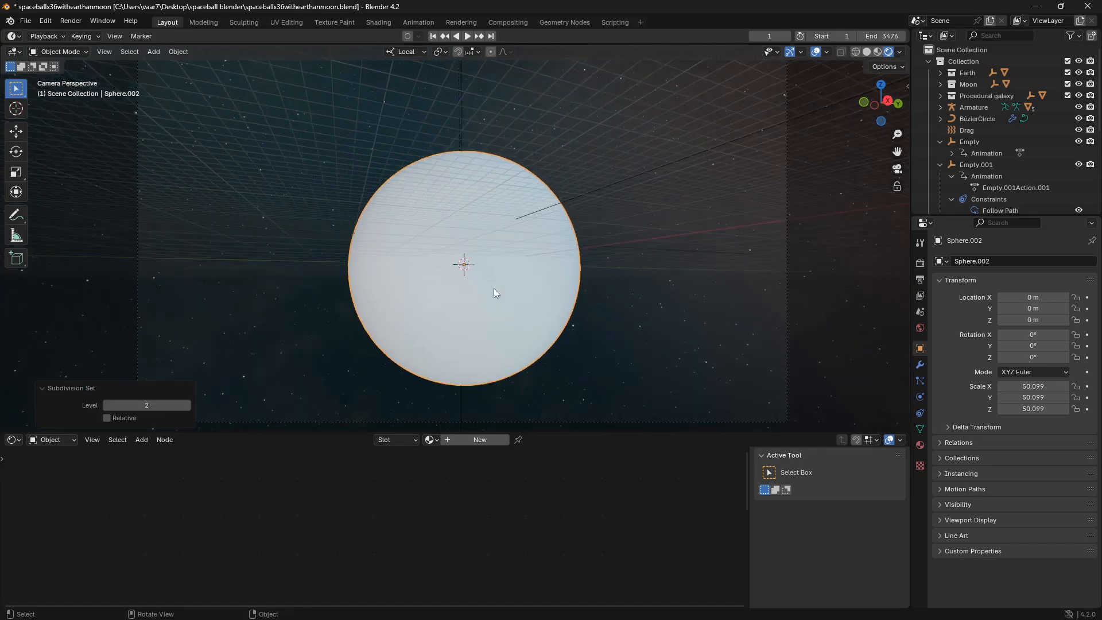
{"action": "key", "text": "s"}
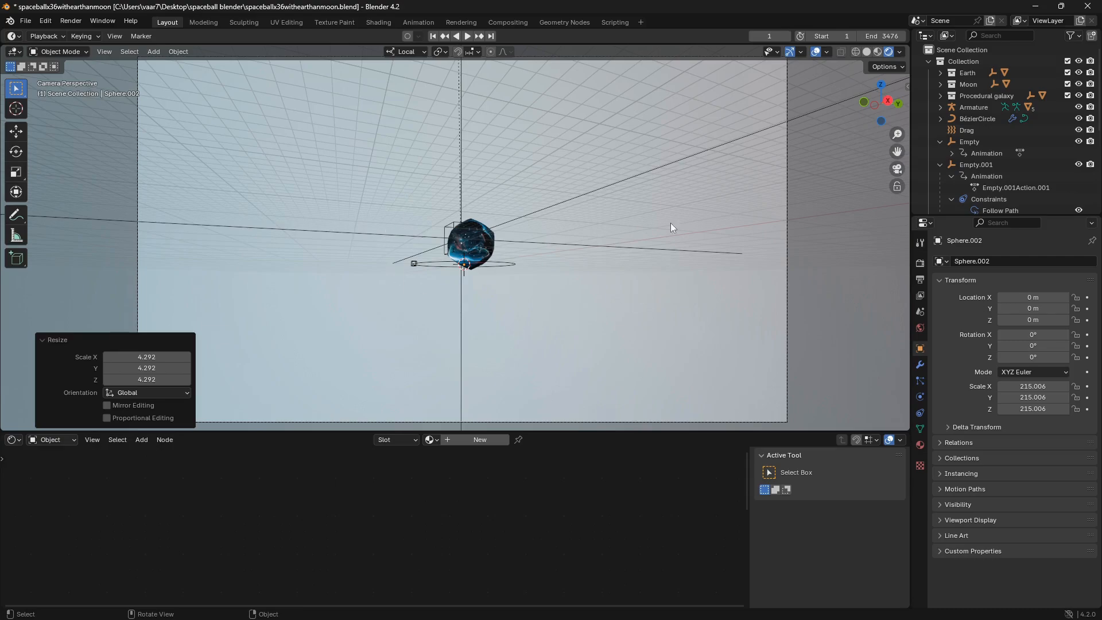
{"action": "mouse_move", "coordinate": [566, 265]}
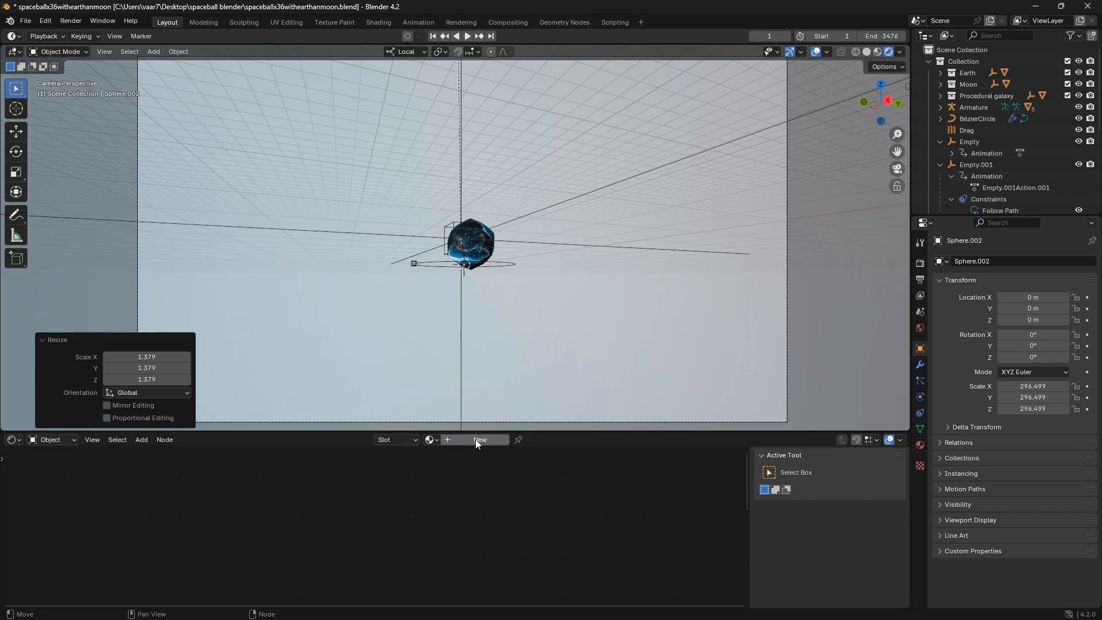
Create a new material for the enclosing sphere with an Environment Texture node.
{"action": "left_click", "coordinate": [479, 440]}
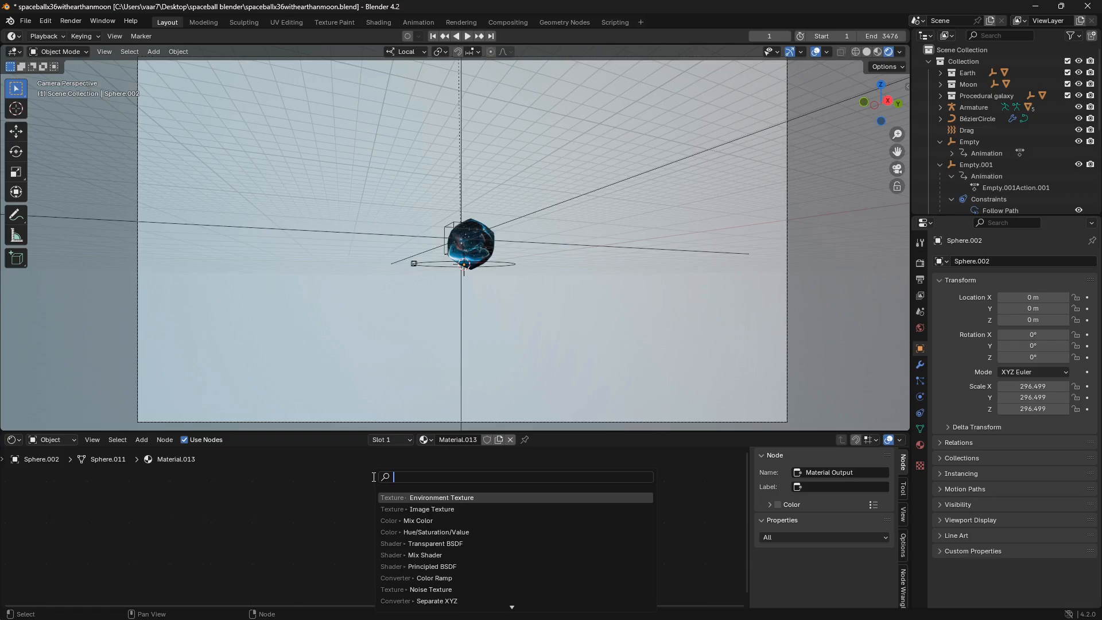
{"action": "left_click", "coordinate": [441, 497]}
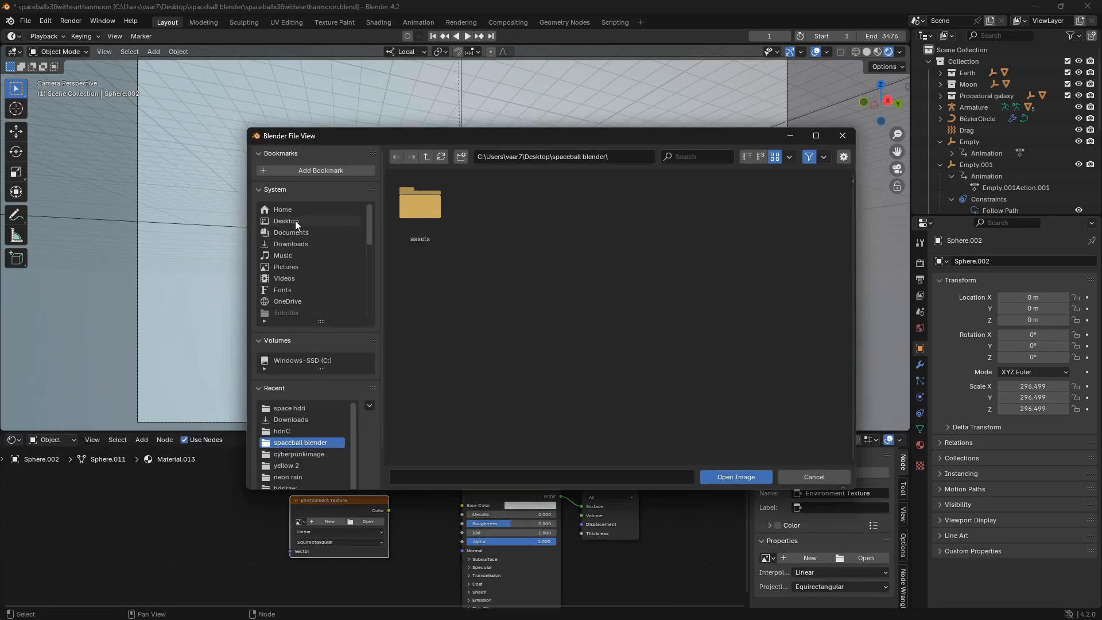
Load the HDR_artificial_planet image from the Desktop space hdri folder into the texture.
{"action": "left_click", "coordinate": [286, 221]}
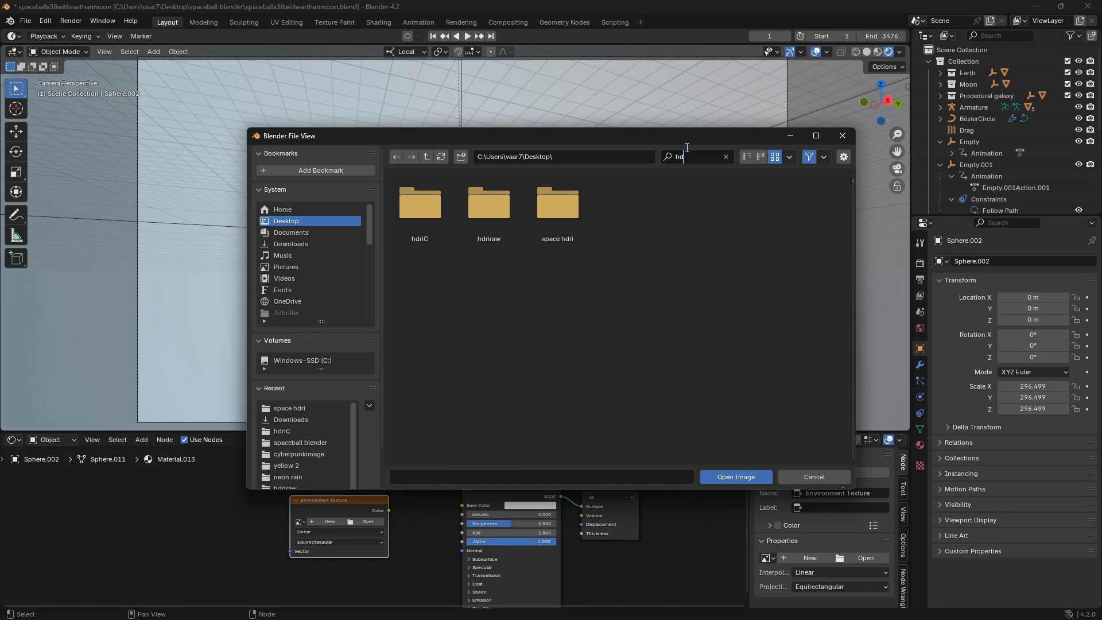
{"action": "left_click", "coordinate": [557, 205]}
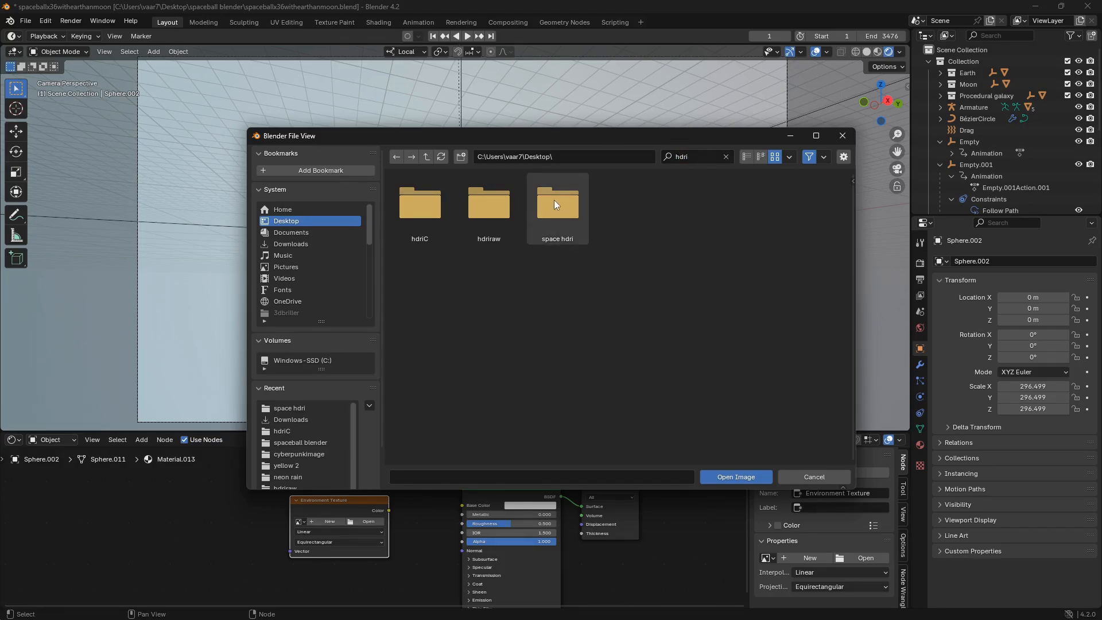
{"action": "double_click", "coordinate": [557, 204]}
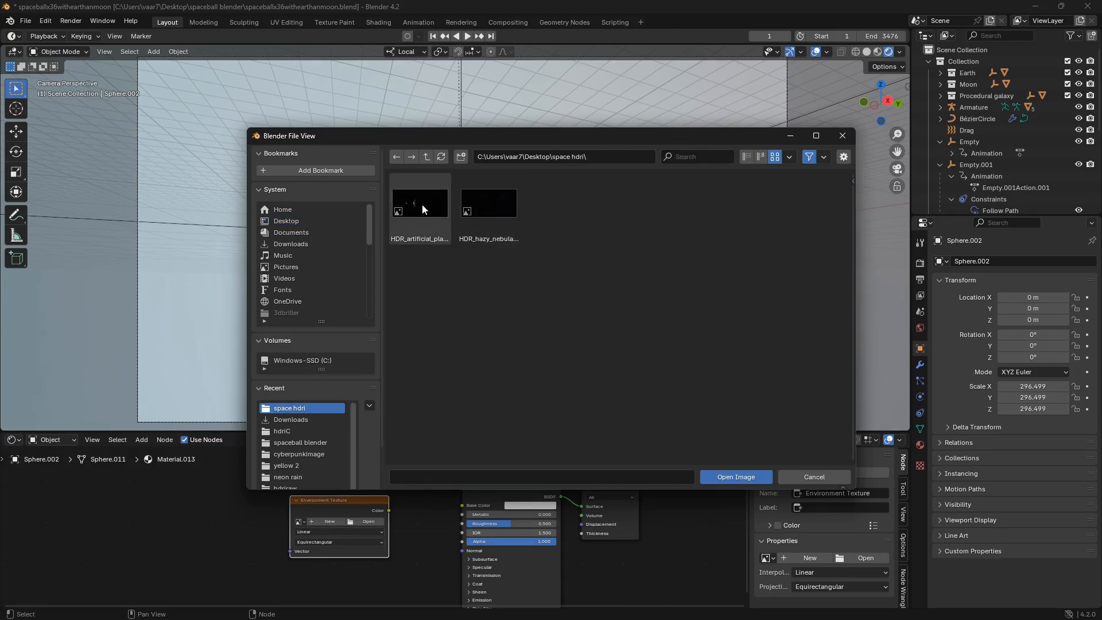
{"action": "left_click", "coordinate": [735, 476]}
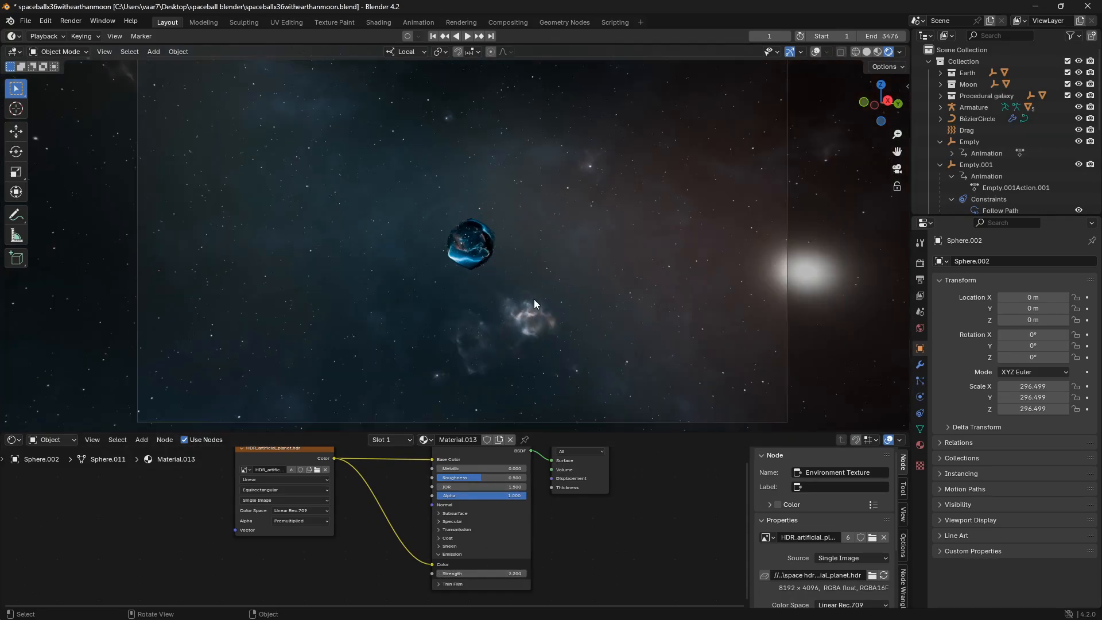
{"action": "left_click", "coordinate": [467, 36]}
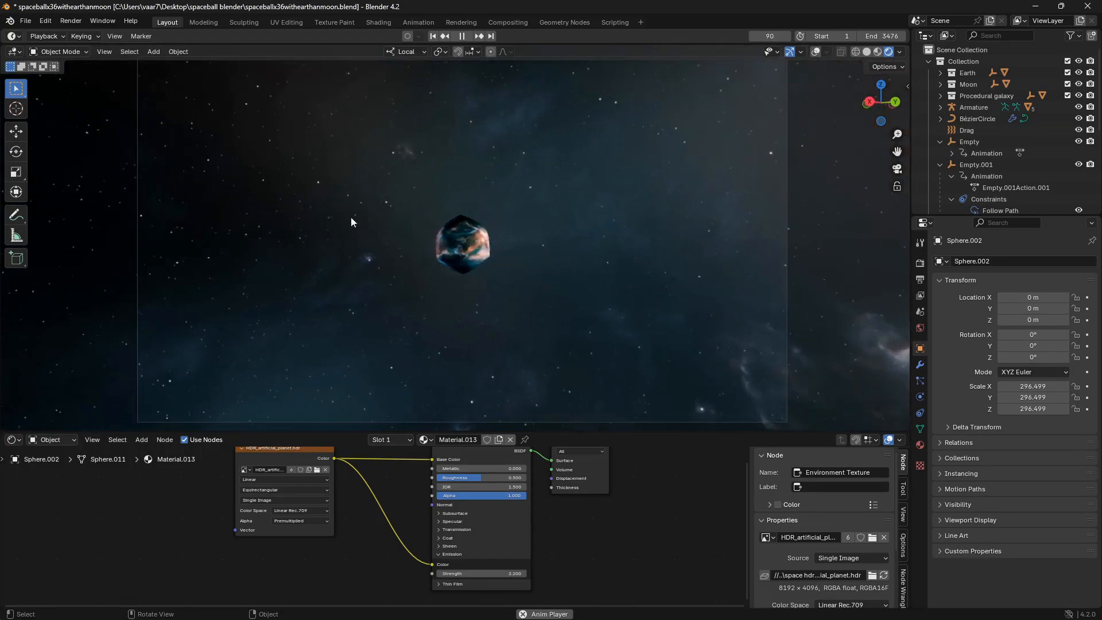
{"action": "left_click", "coordinate": [467, 36]}
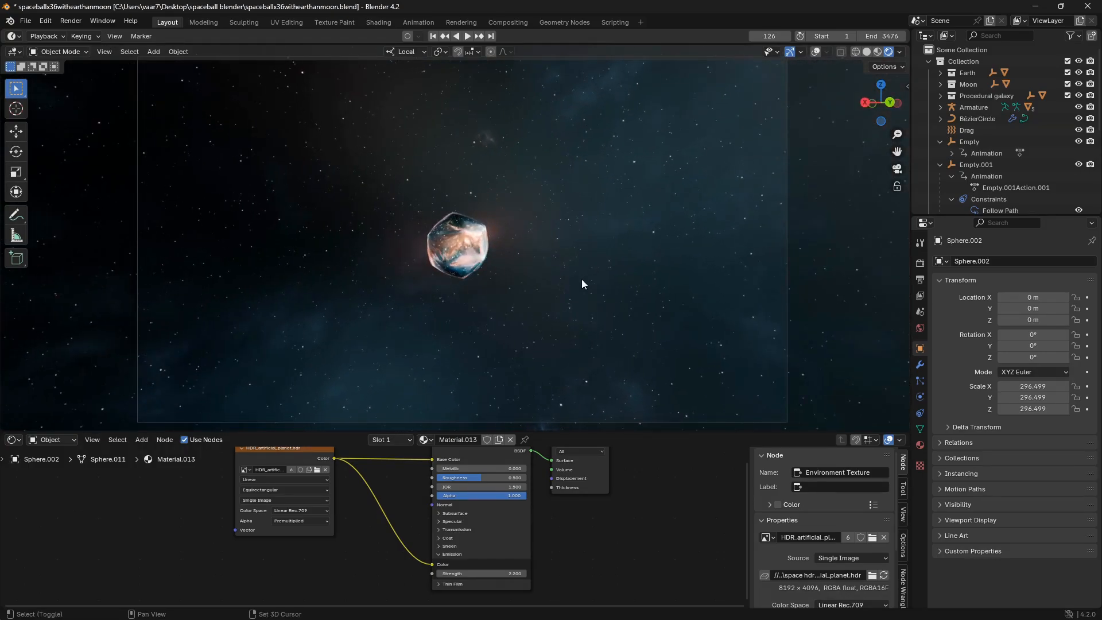
{"action": "left_click", "coordinate": [434, 36]}
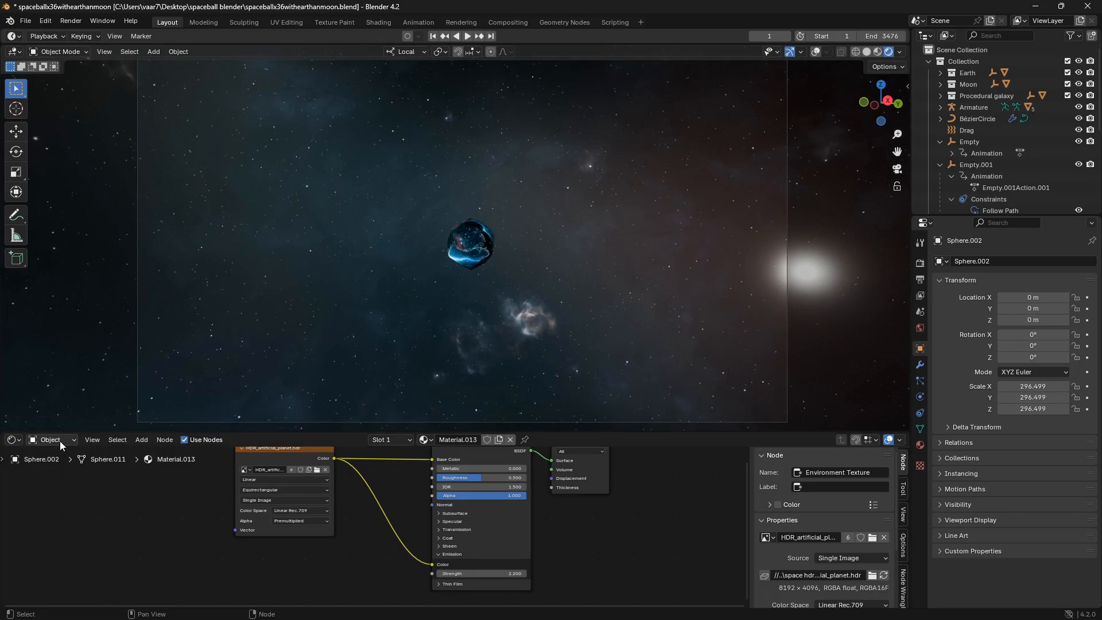
Switch the Shader Editor from Object to World to show the movie environment texture nodes.
{"action": "left_click", "coordinate": [49, 440]}
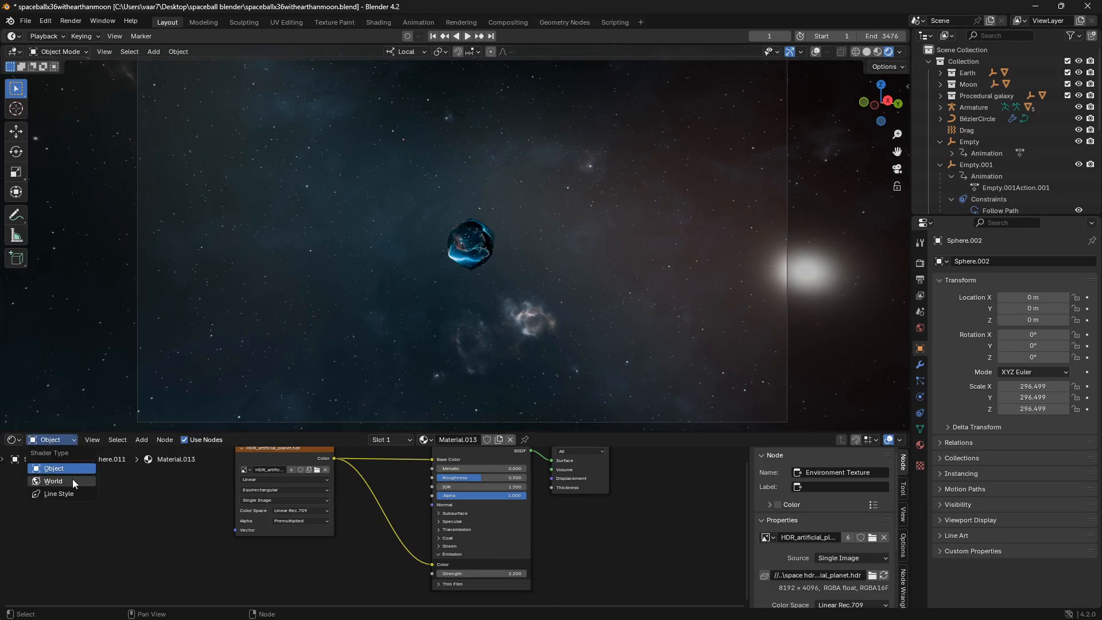
{"action": "left_click", "coordinate": [53, 481]}
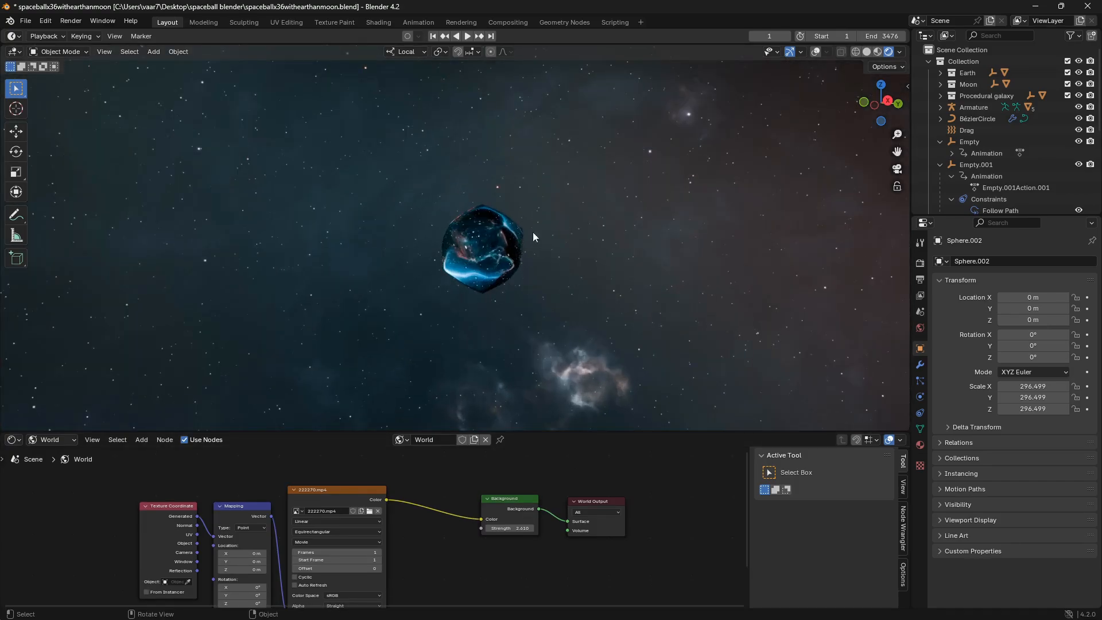
{"action": "mouse_move", "coordinate": [423, 510]}
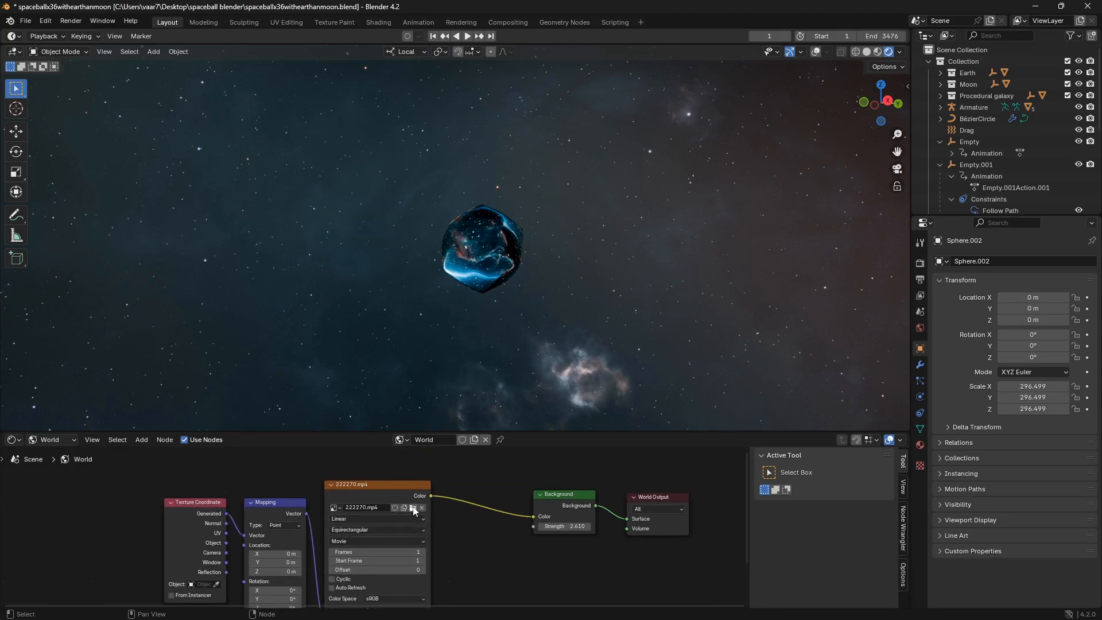
Browse for a new world image in Downloads, filtering the list by 'hdr'.
{"action": "left_click", "coordinate": [404, 508]}
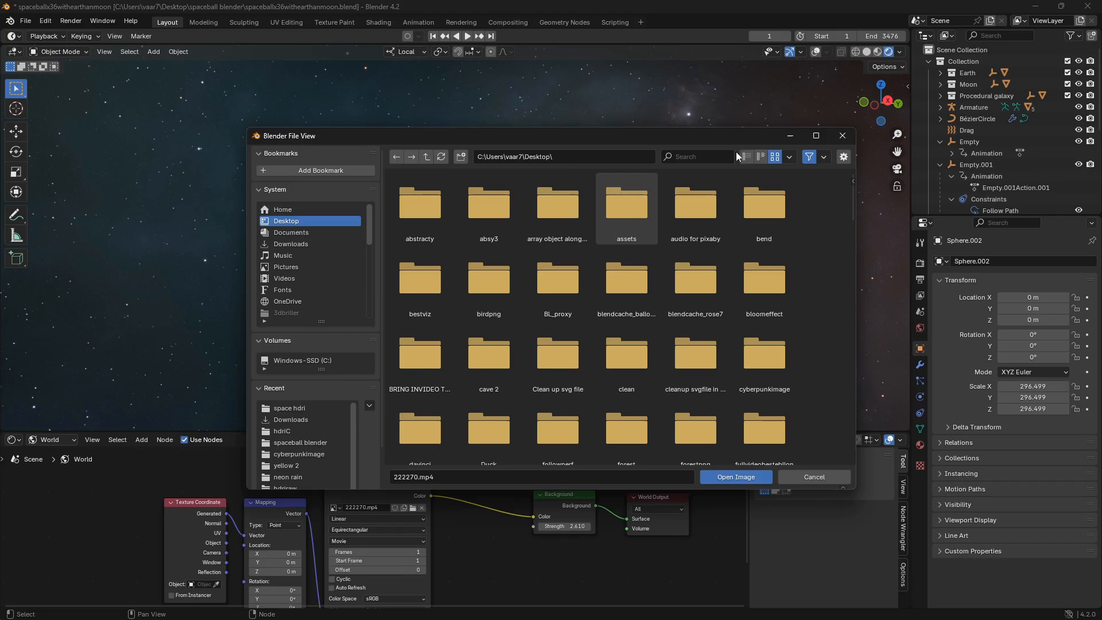
{"action": "type", "text": "hdri"}
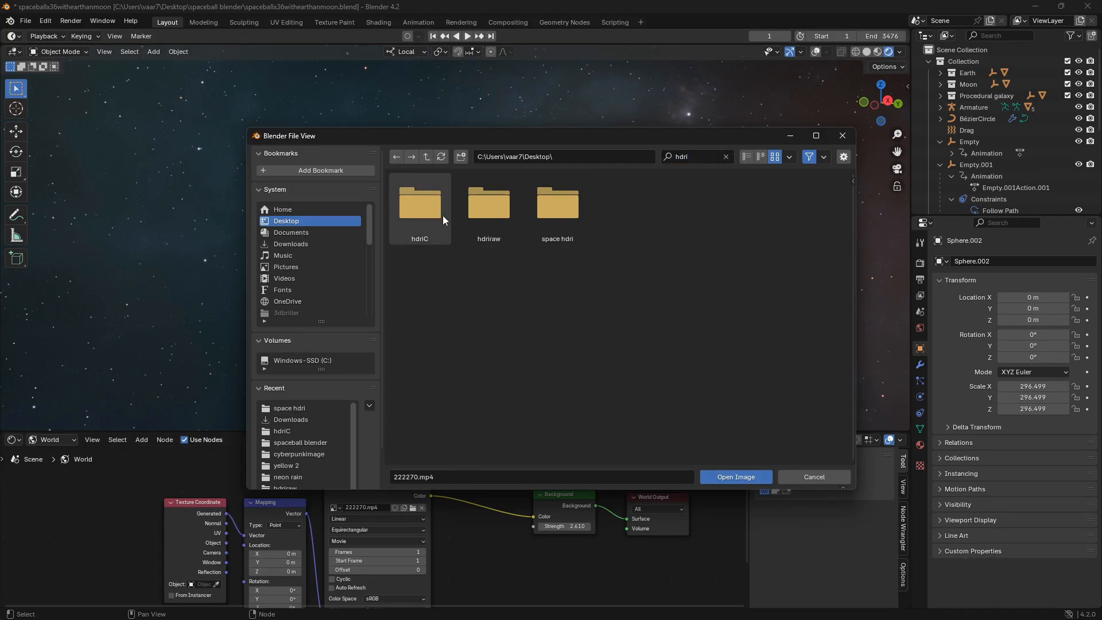
{"action": "mouse_move", "coordinate": [510, 253]}
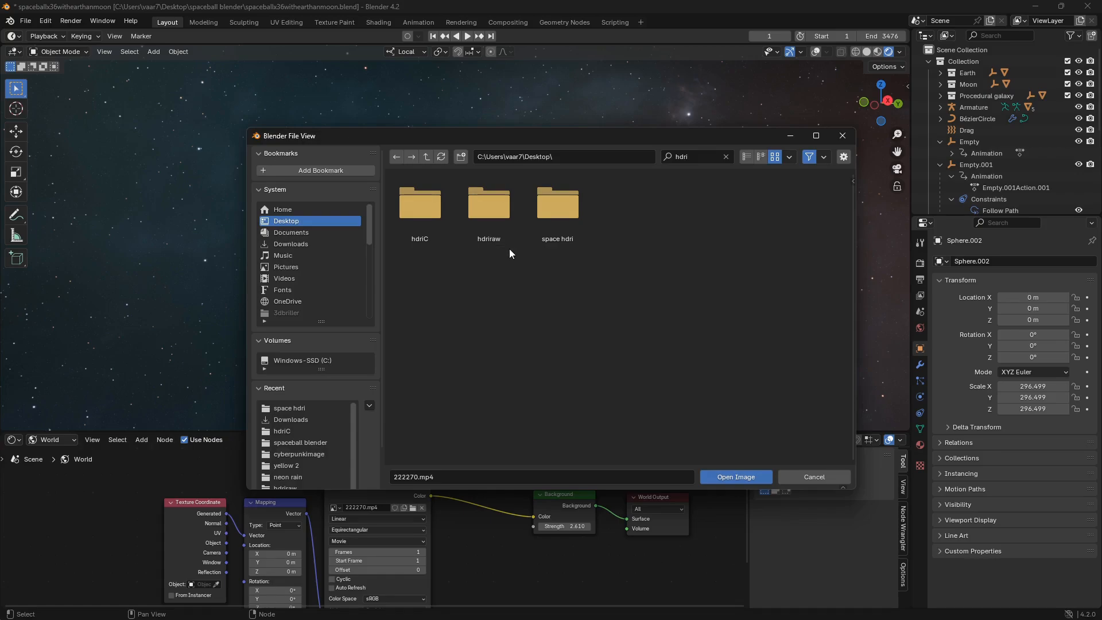
{"action": "left_click", "coordinate": [290, 244]}
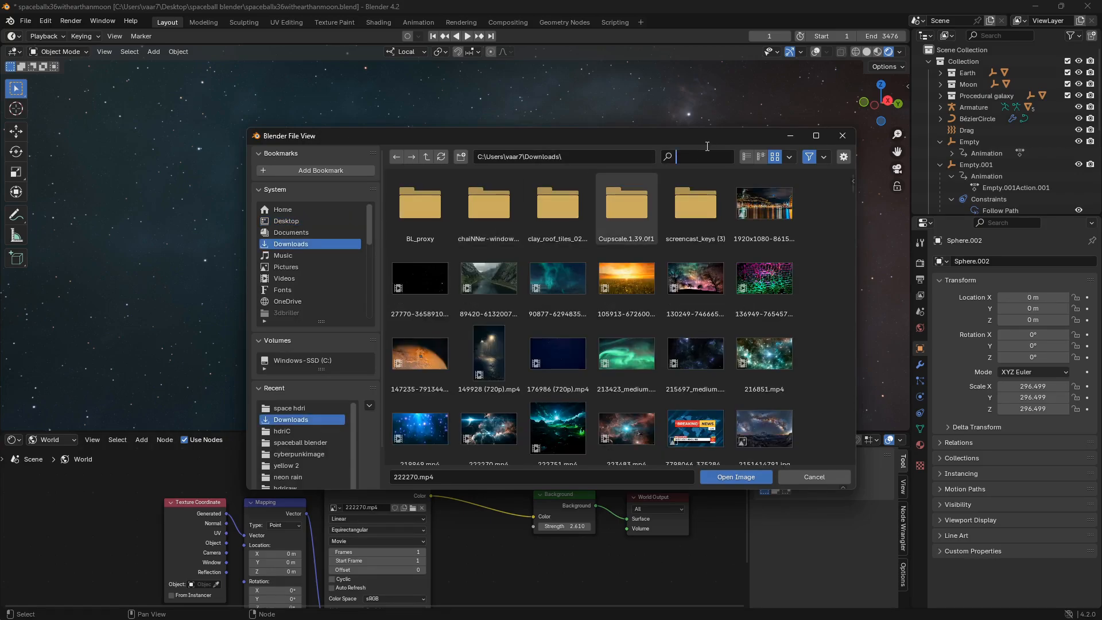
{"action": "type", "text": "hdr"}
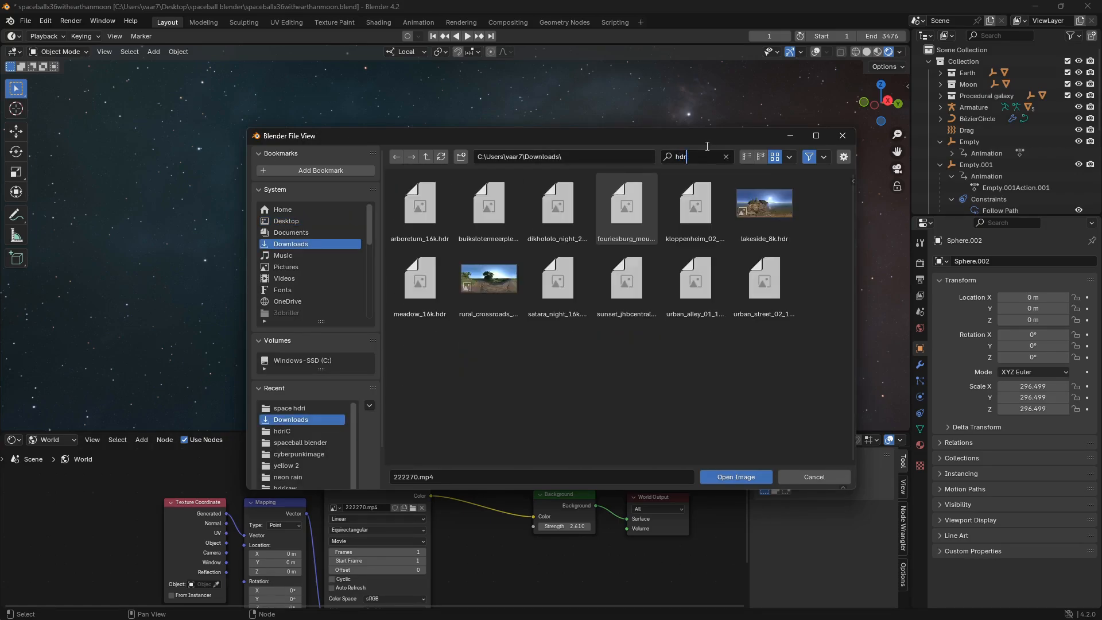
Choose satara_night_16k.hdr over dikhololo_night_24k.hdr and load it as the world image.
{"action": "left_click", "coordinate": [557, 205]}
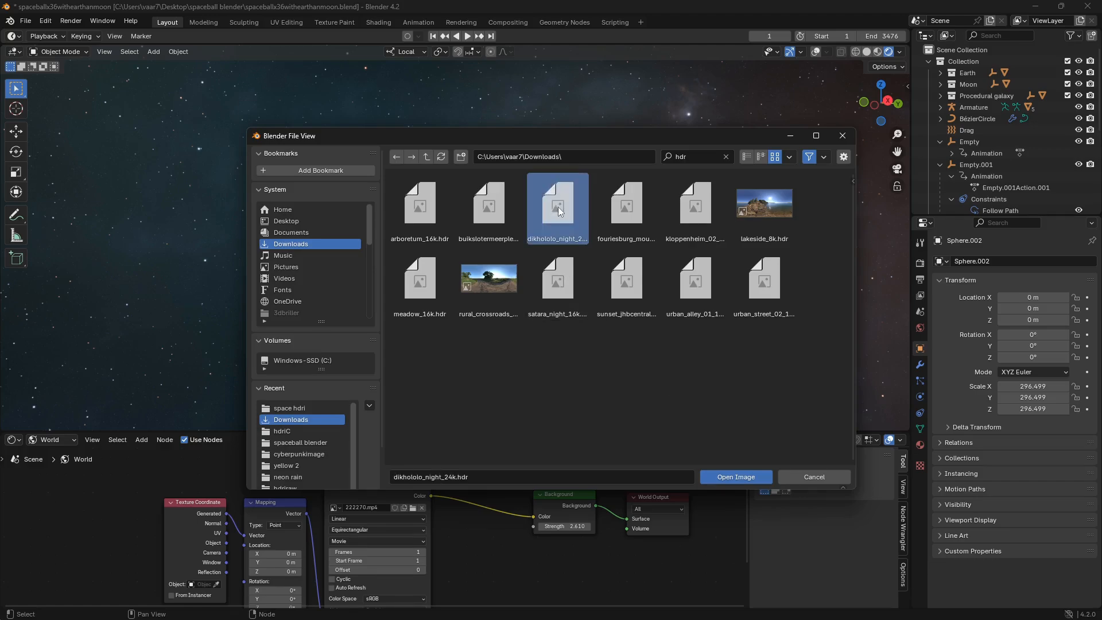
{"action": "mouse_move", "coordinate": [617, 420]}
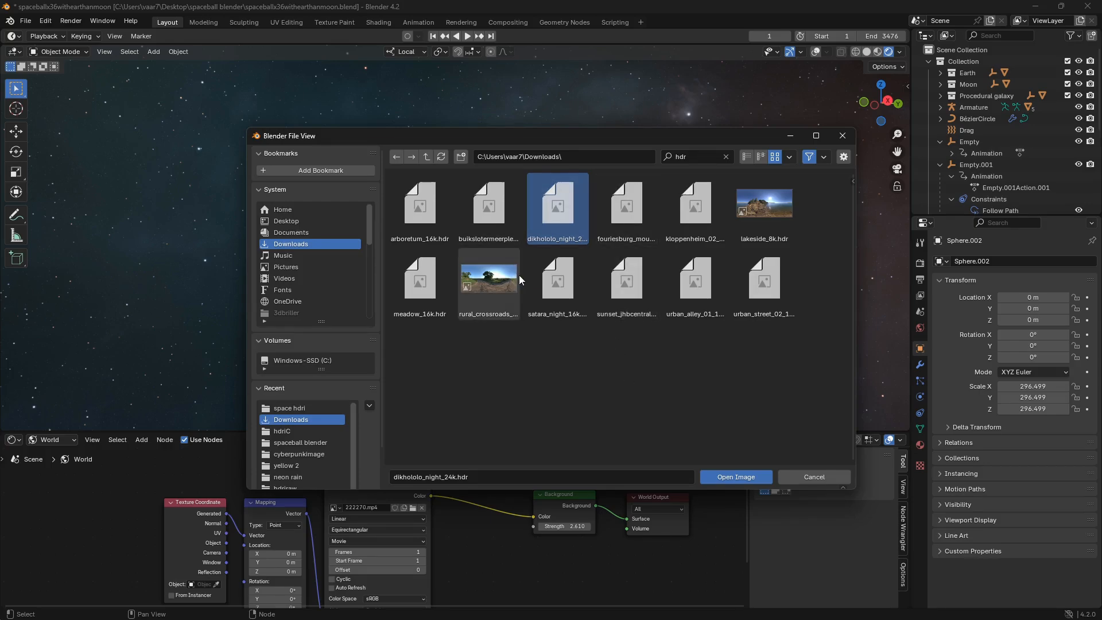
{"action": "left_click", "coordinate": [558, 281]}
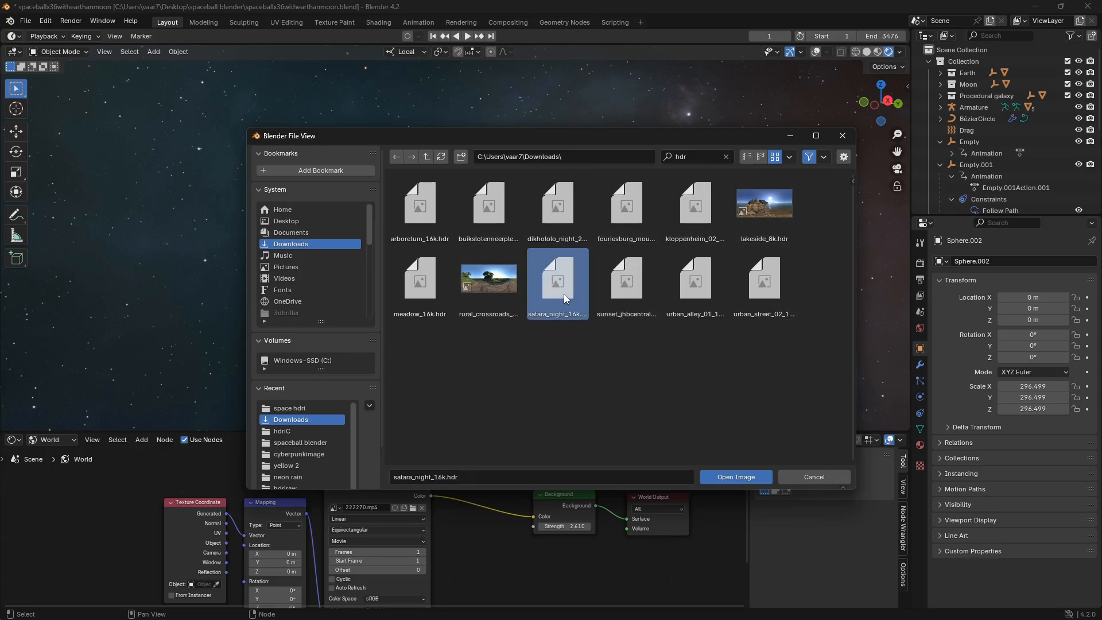
{"action": "left_click", "coordinate": [735, 477]}
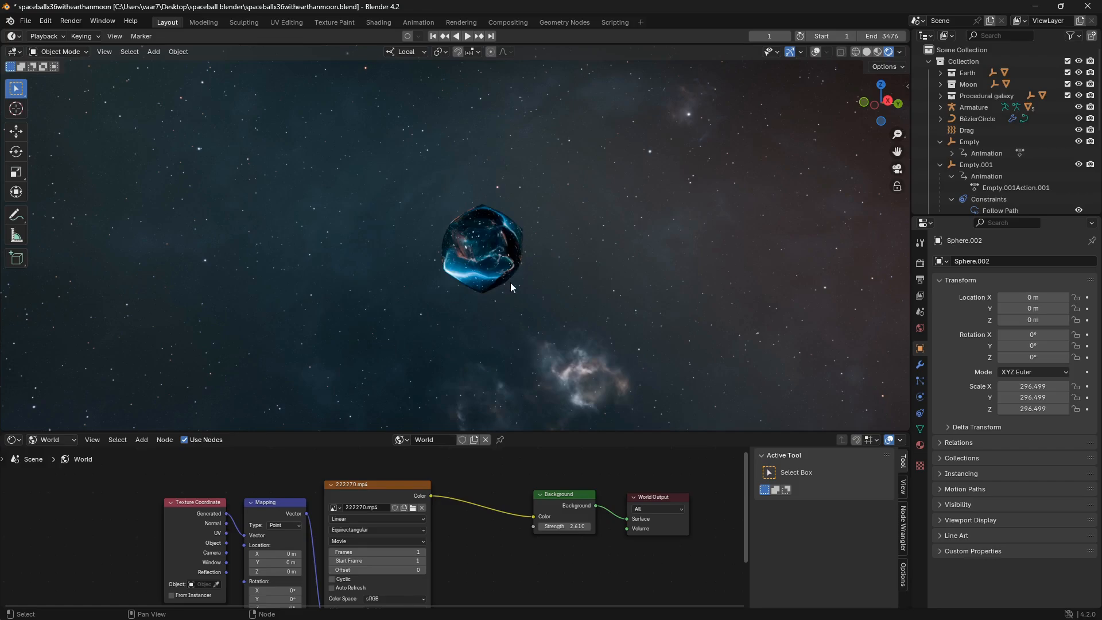
{"action": "mouse_move", "coordinate": [531, 278]}
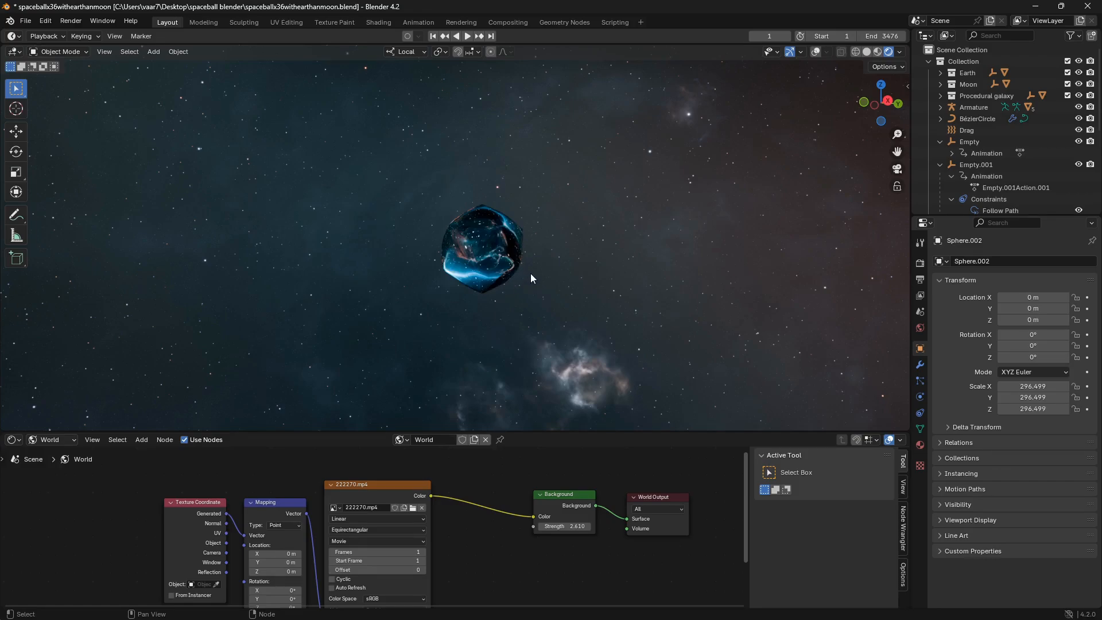
{"action": "mouse_move", "coordinate": [640, 202]}
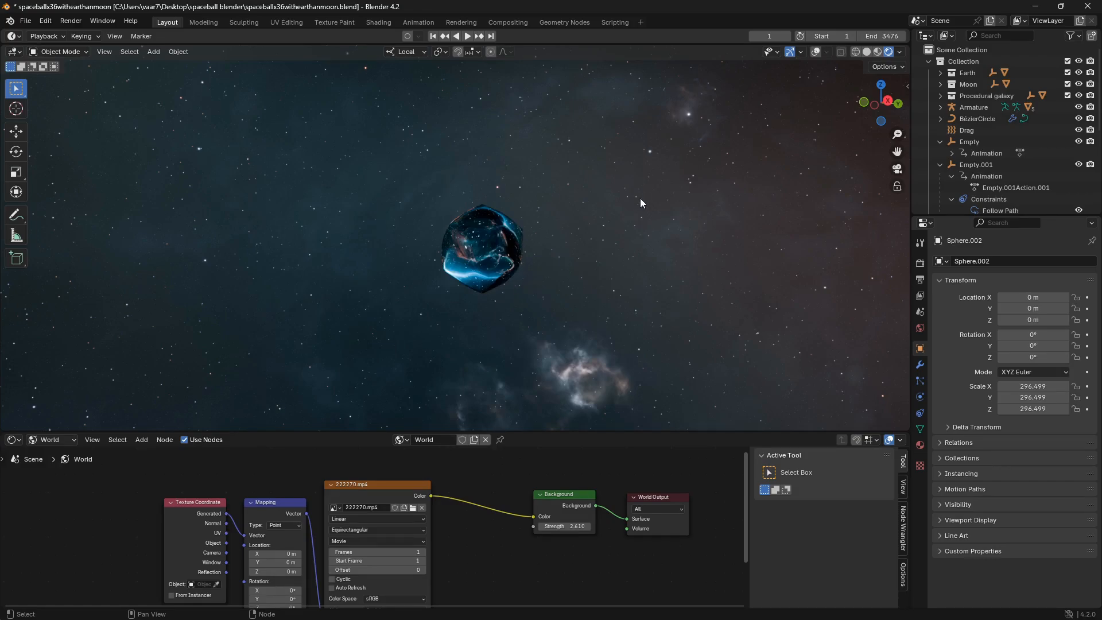
{"action": "mouse_move", "coordinate": [638, 213]}
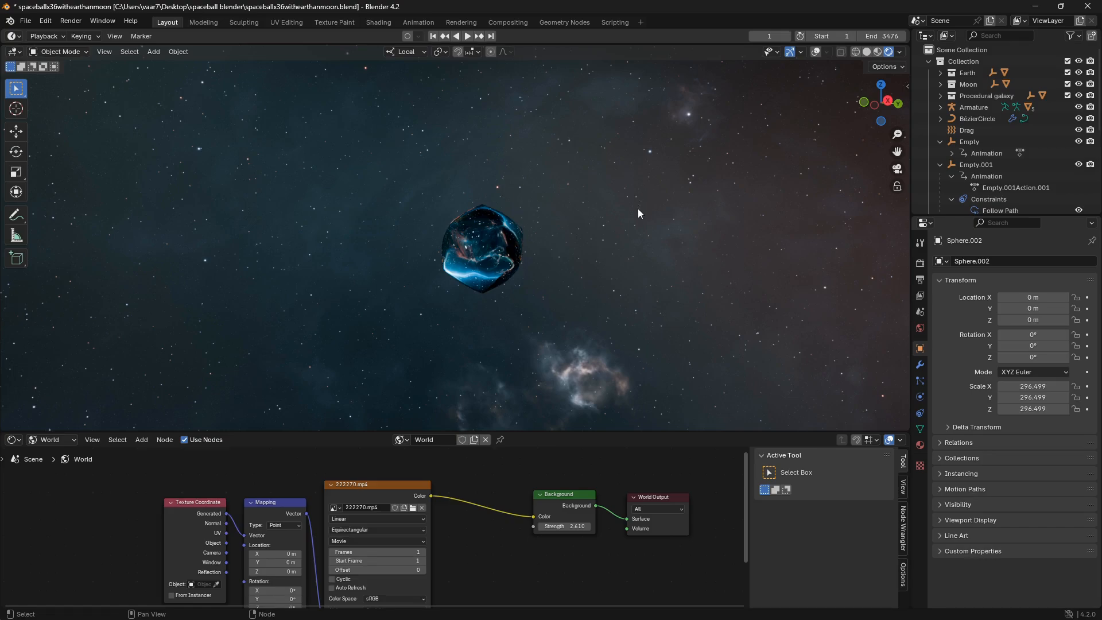
{"action": "mouse_move", "coordinate": [555, 578]}
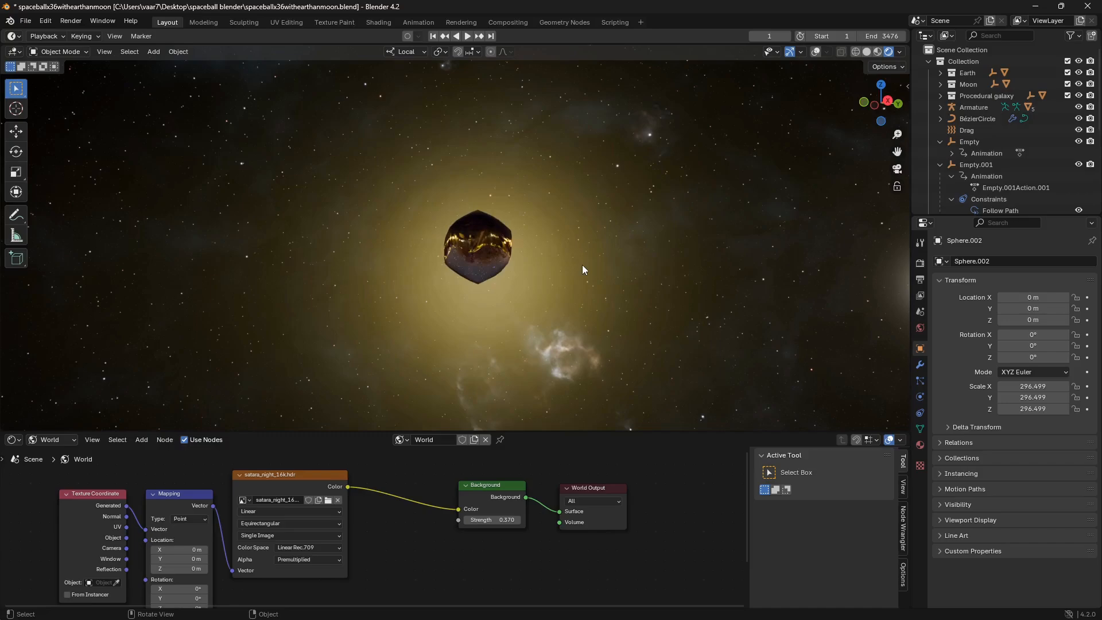
Play the animation with the satara night HDRI lighting the world at strength 0.570.
{"action": "left_click", "coordinate": [467, 35]}
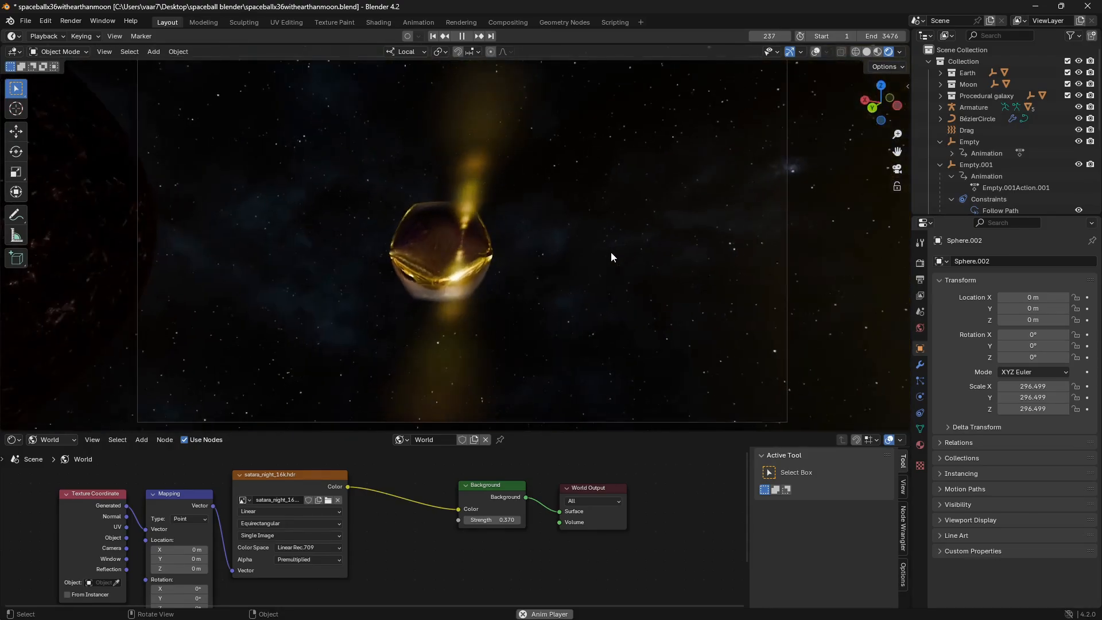
Step through the playing animation of the glass icosphere against the satara night world.
{"action": "left_click", "coordinate": [461, 36]}
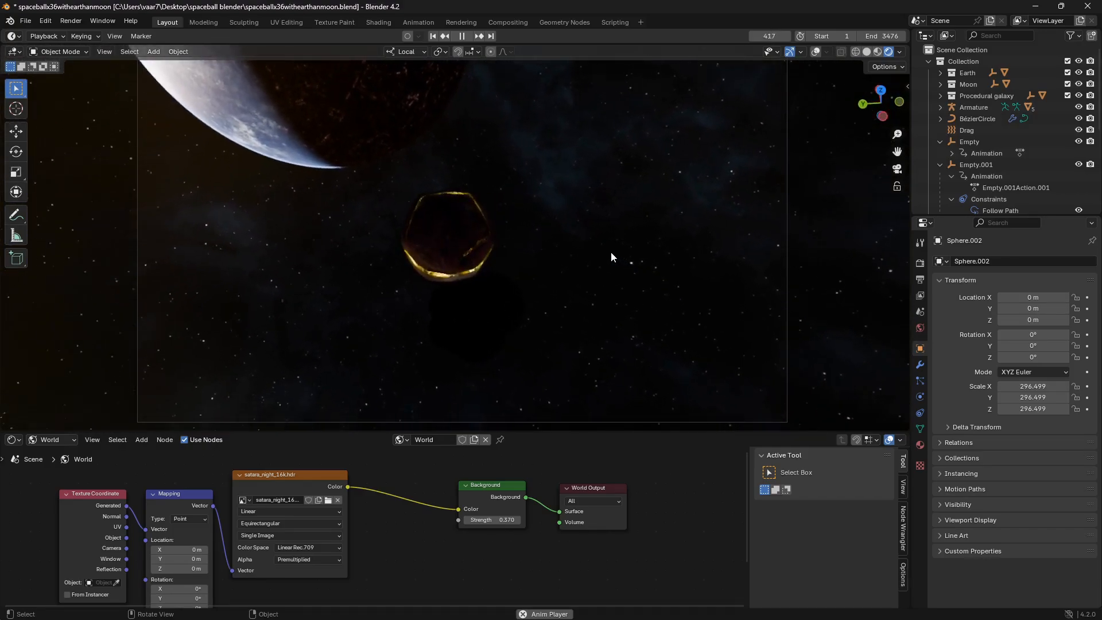
{"action": "left_click", "coordinate": [462, 35]}
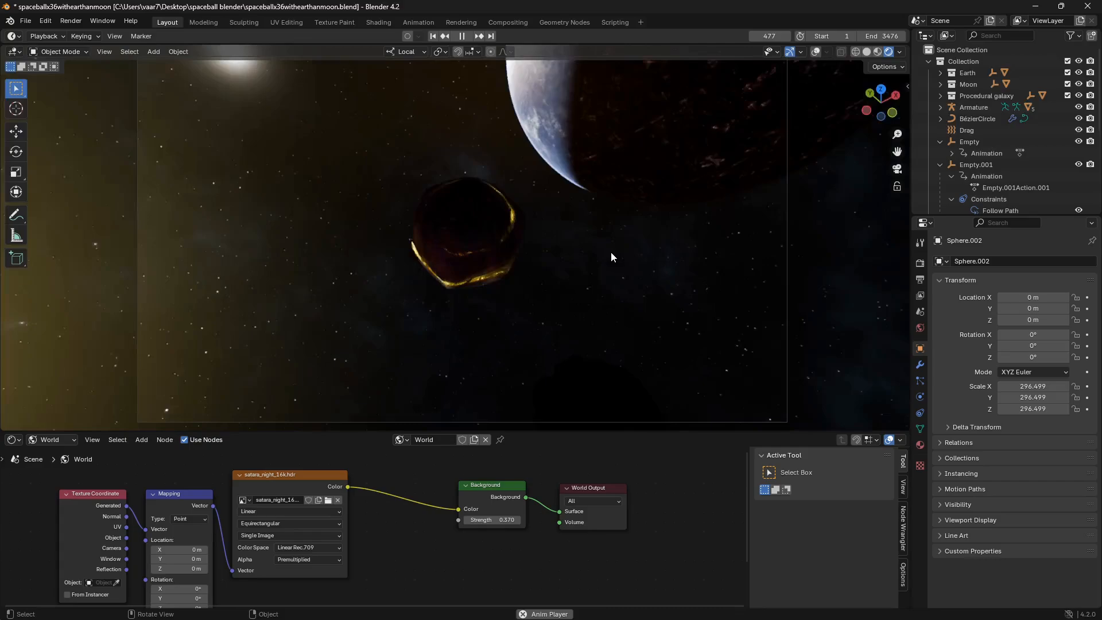
{"action": "left_click", "coordinate": [462, 35]}
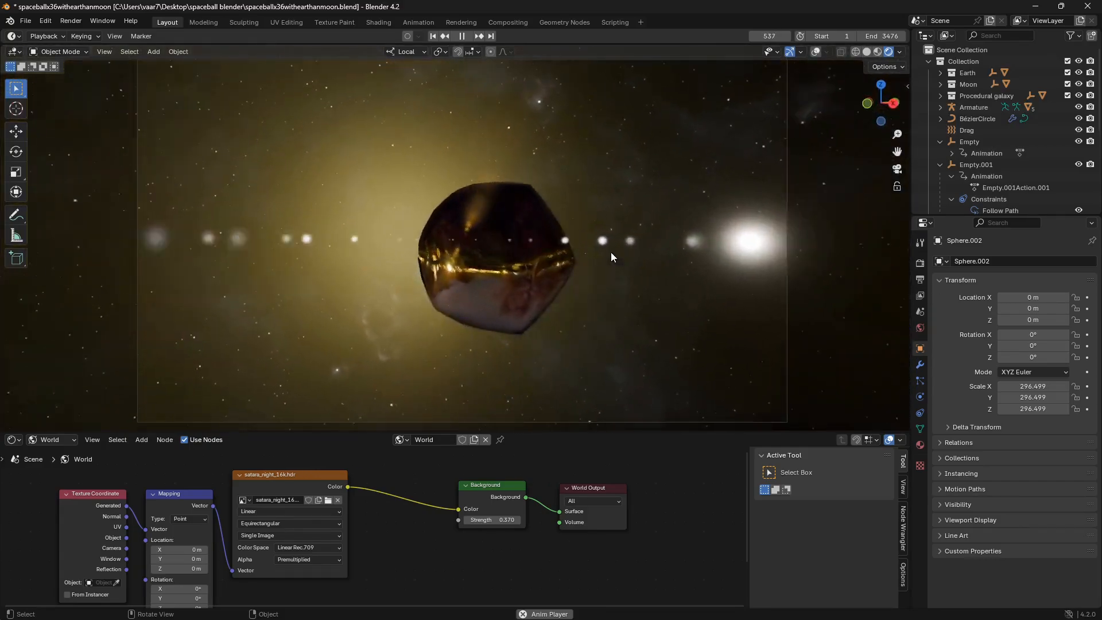
{"action": "left_click", "coordinate": [462, 35]}
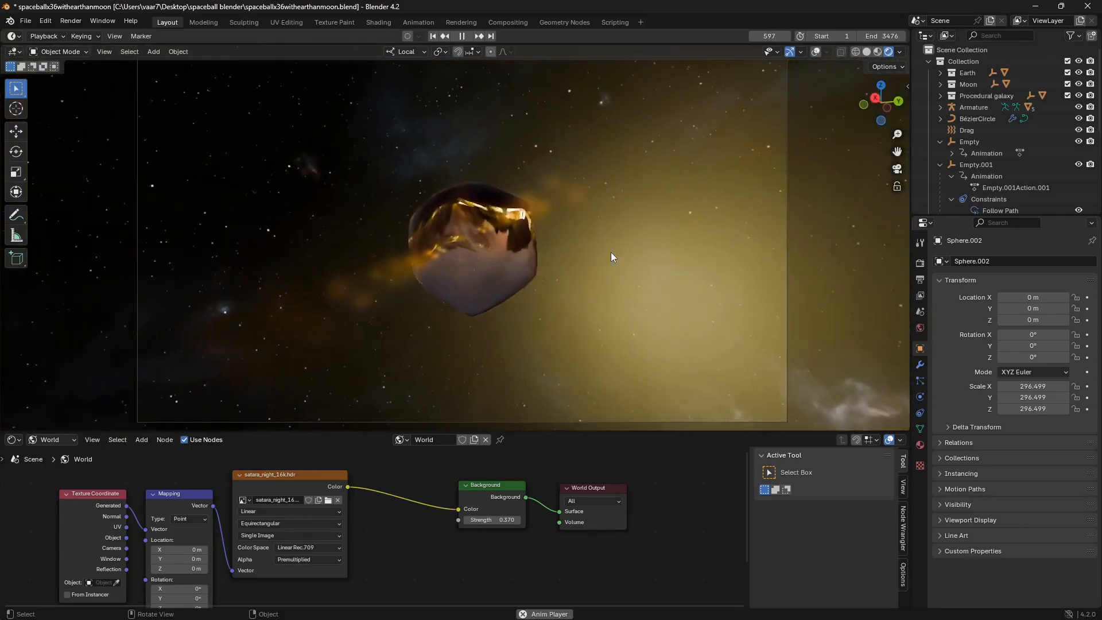
{"action": "left_click", "coordinate": [462, 36]}
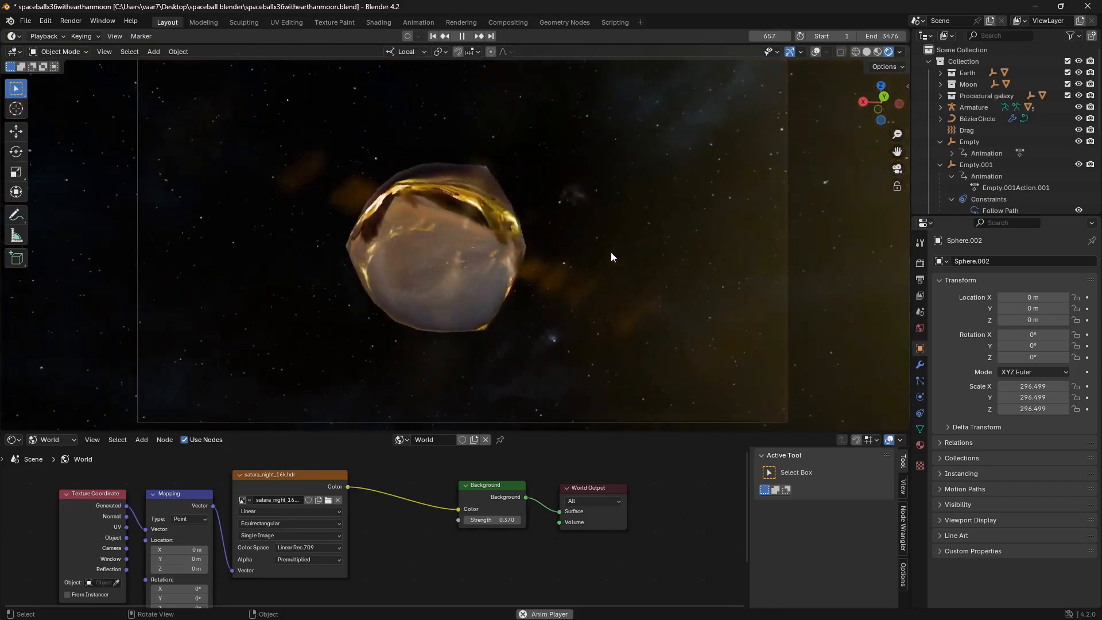
{"action": "left_click", "coordinate": [461, 35]}
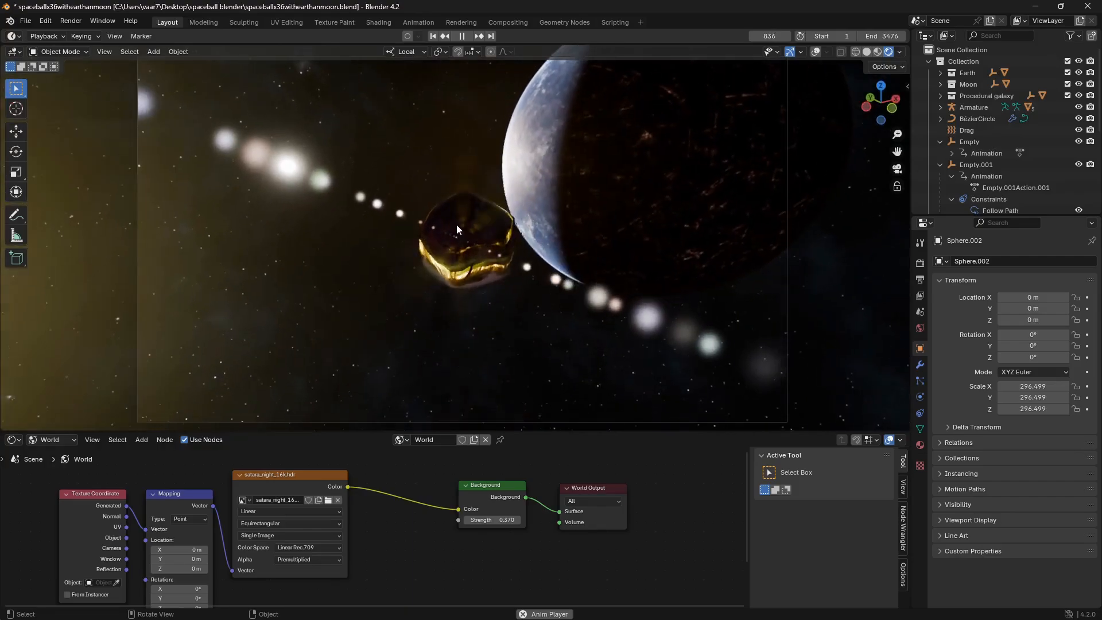
Stop playback and return the timeline to frame 1.
{"action": "left_click", "coordinate": [468, 36]}
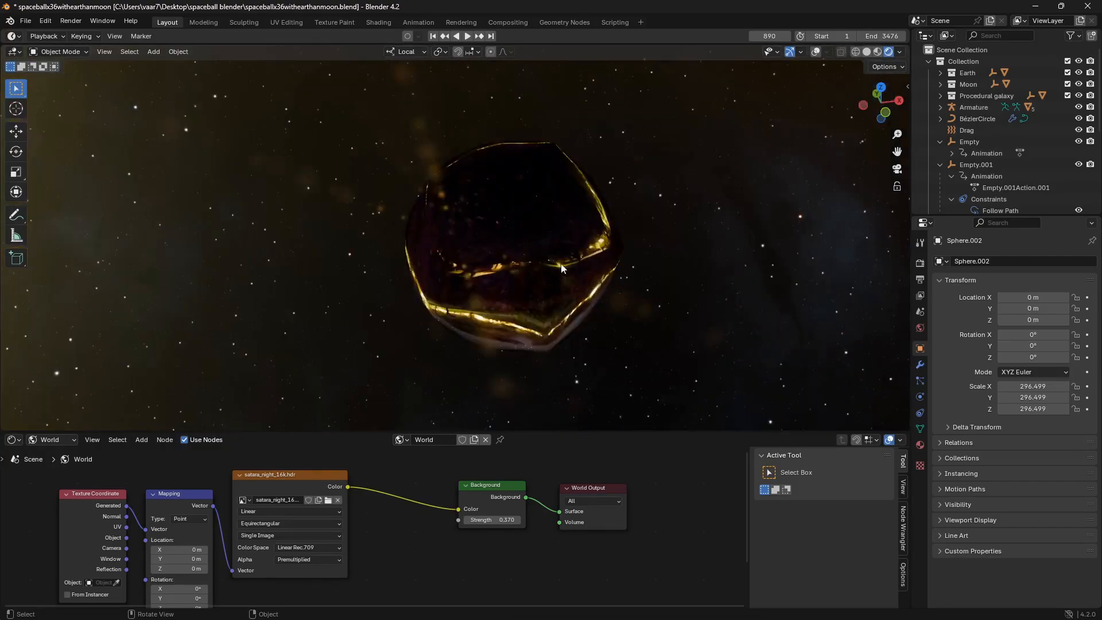
{"action": "left_click", "coordinate": [468, 35]}
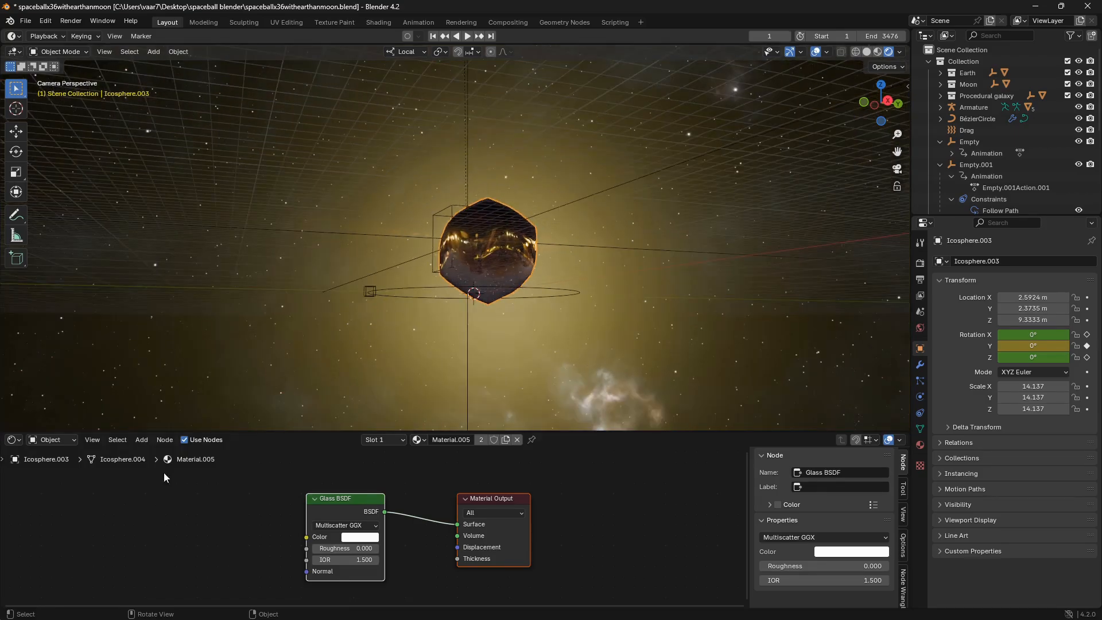
Switch the shader editor back to the World HDRI nodes and restart playback.
{"action": "left_click", "coordinate": [49, 440]}
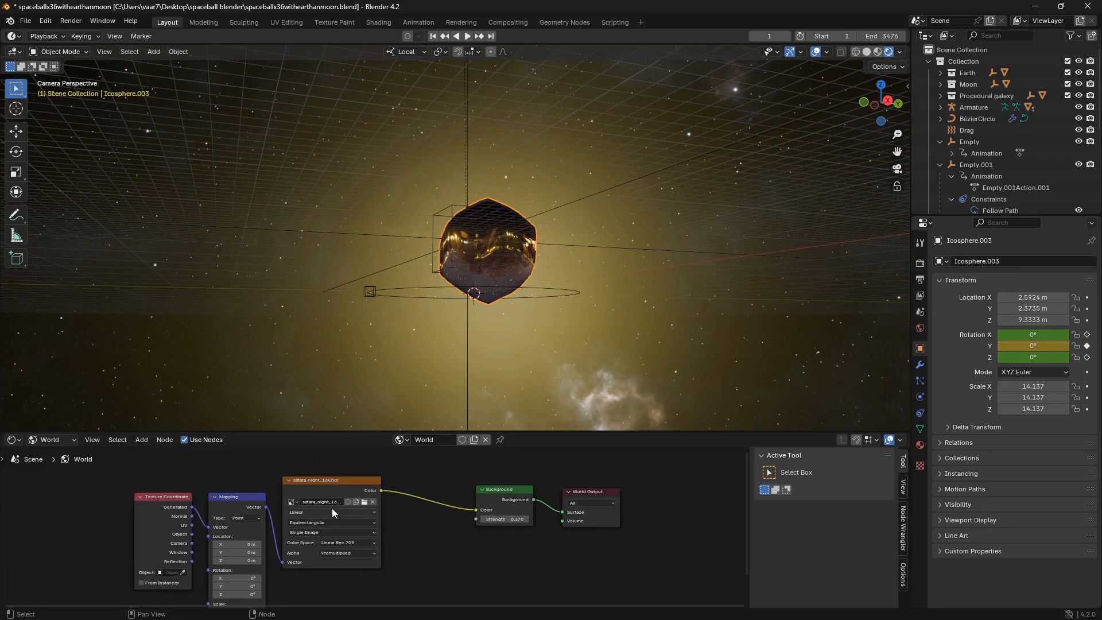
{"action": "mouse_move", "coordinate": [492, 265]}
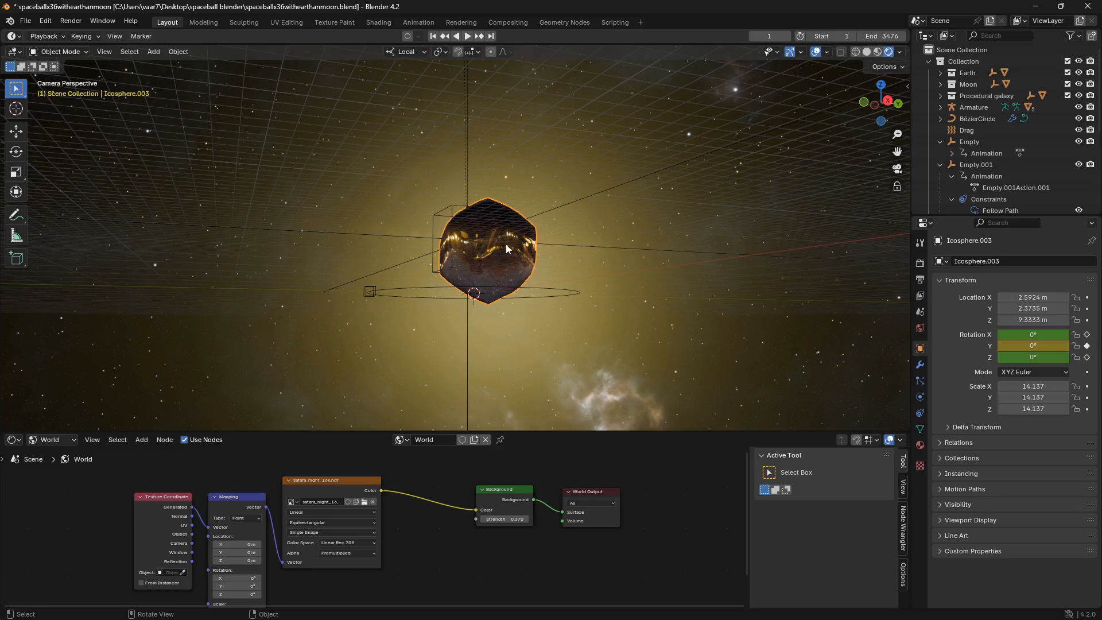
{"action": "left_click", "coordinate": [467, 36]}
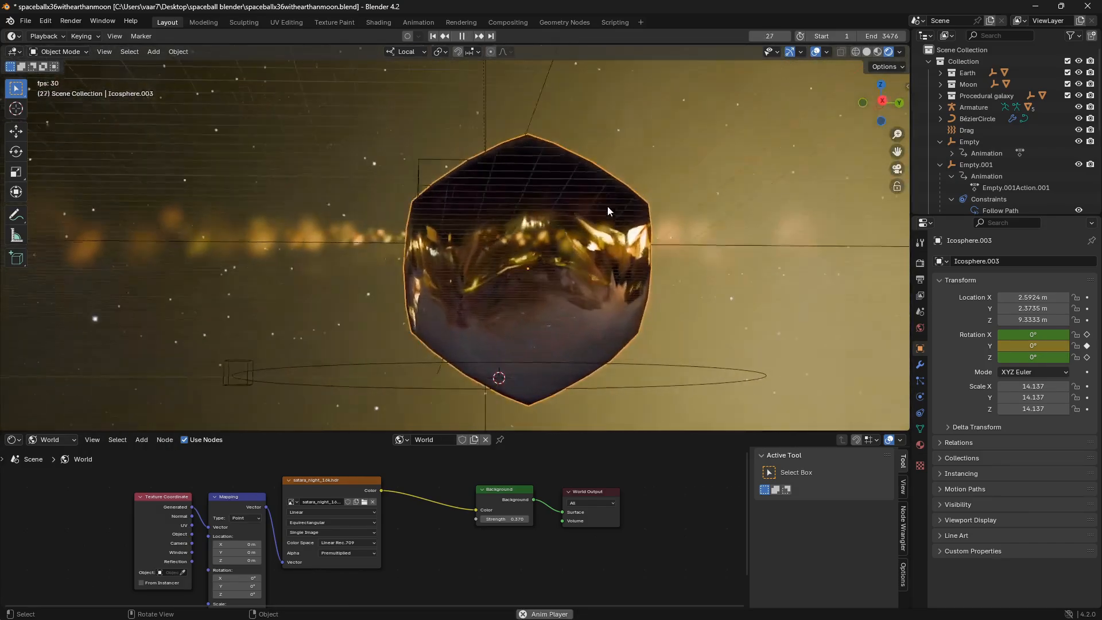
{"action": "left_click", "coordinate": [461, 35]}
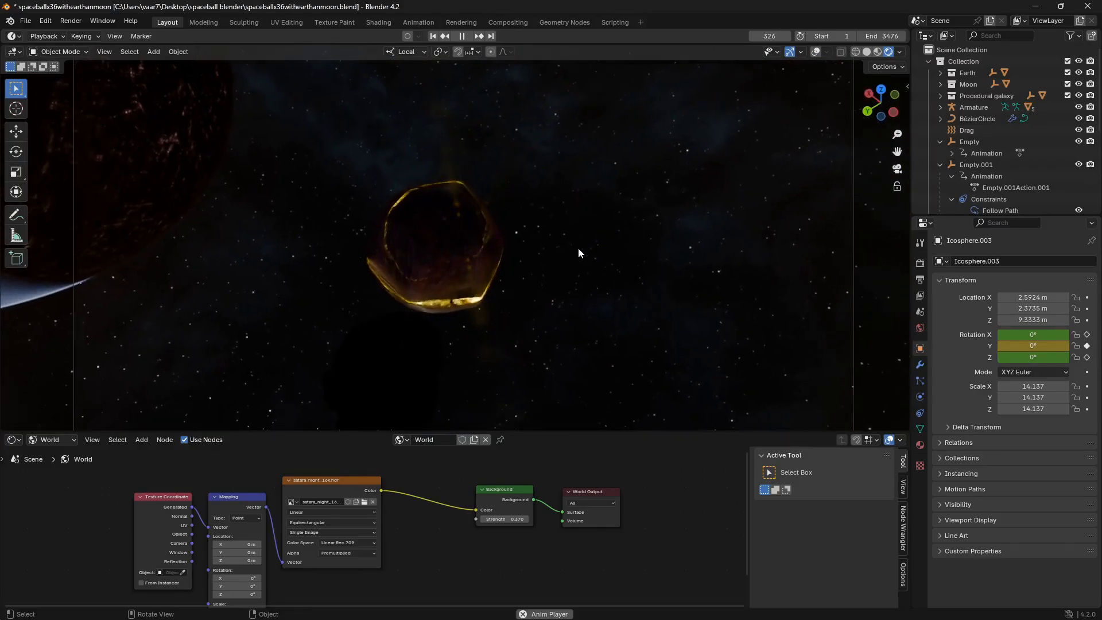
{"action": "left_click", "coordinate": [461, 35]}
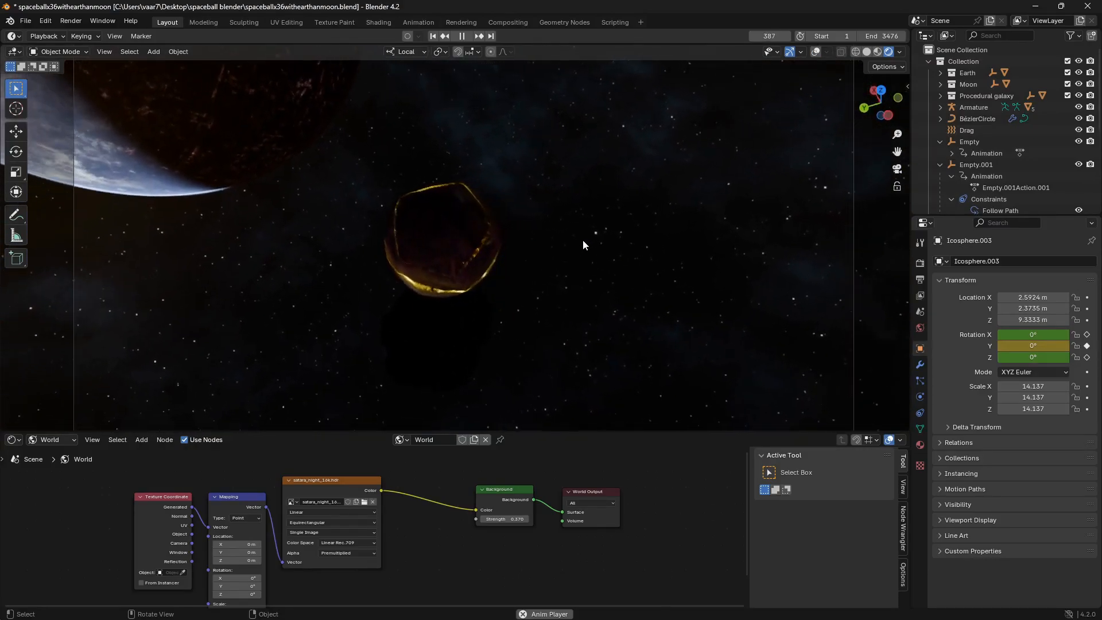